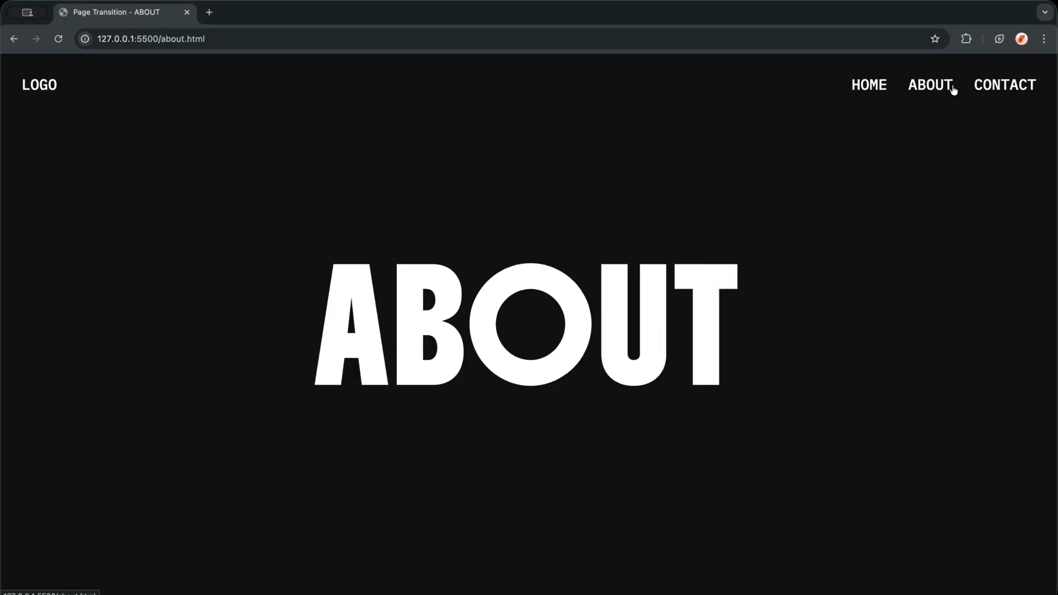
# Cycle through CONTACT, HOME and ABOUT to watch the shutter-block transitions.
pyautogui.click(1004, 84)
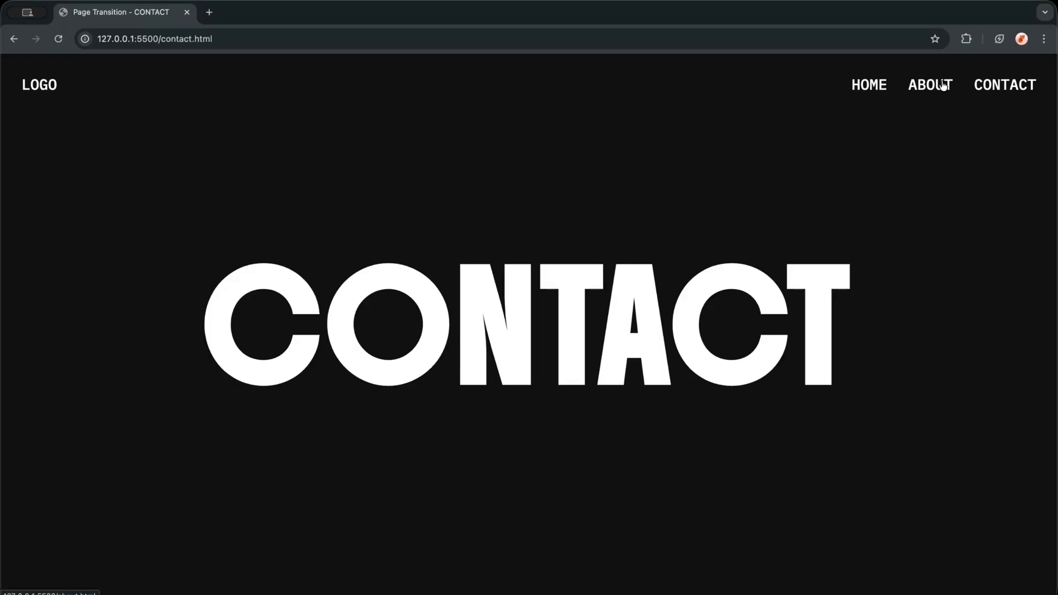
pyautogui.click(869, 85)
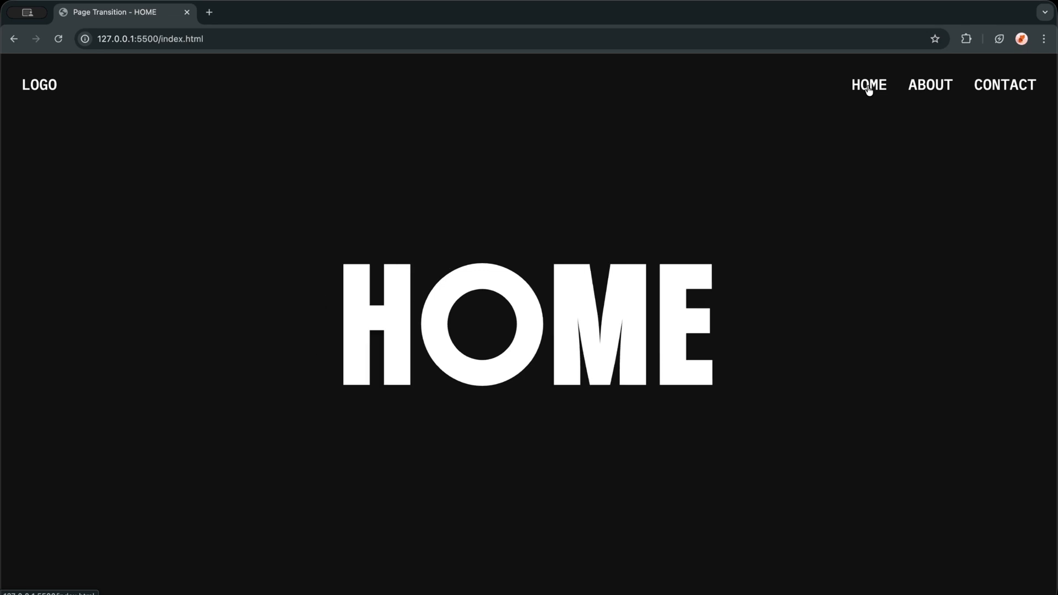
pyautogui.moveTo(40, 87)
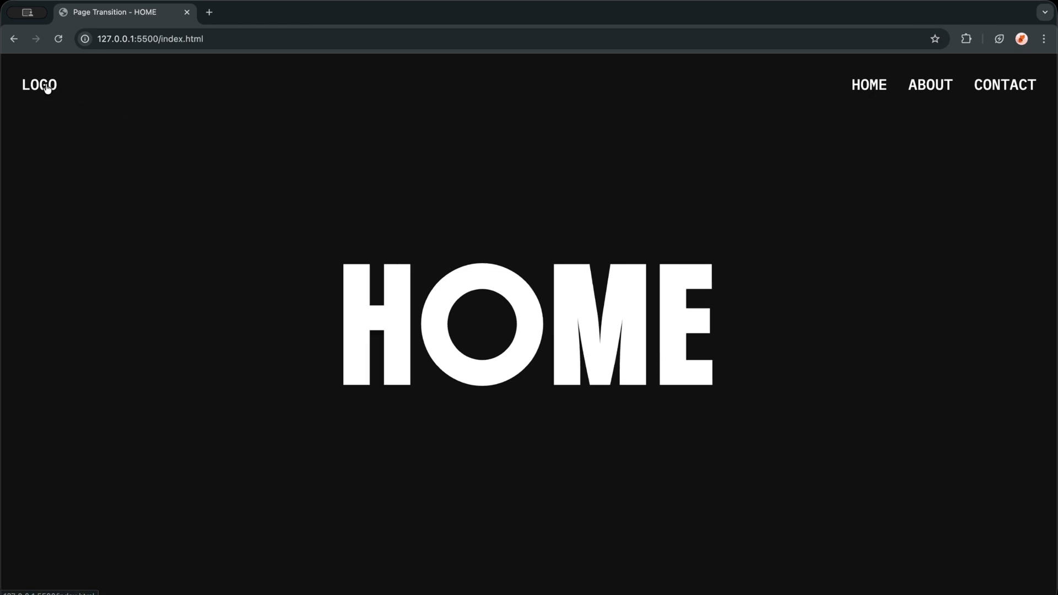
pyautogui.click(929, 84)
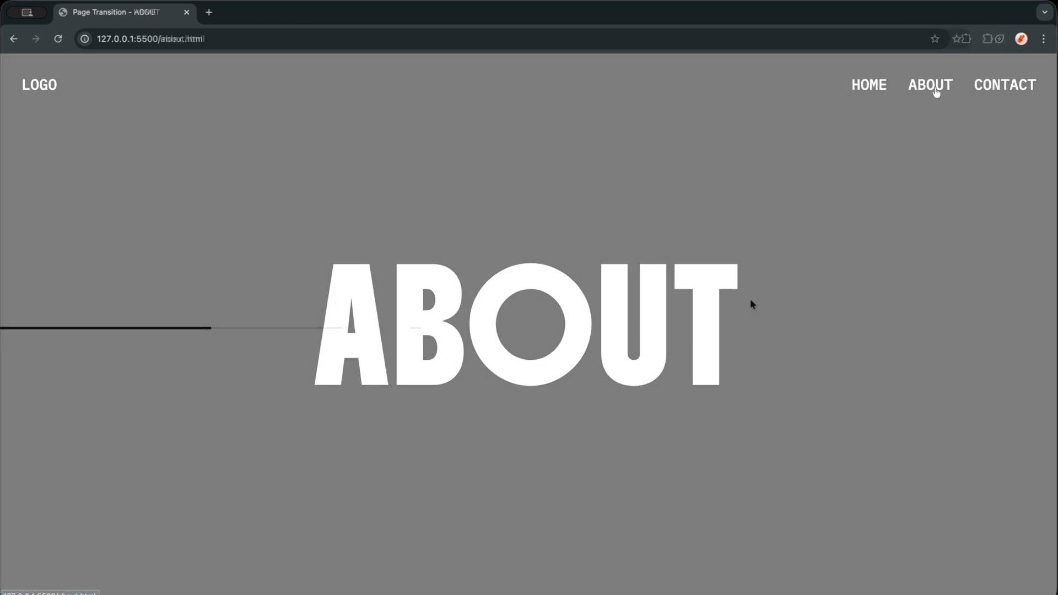
pyautogui.click(867, 85)
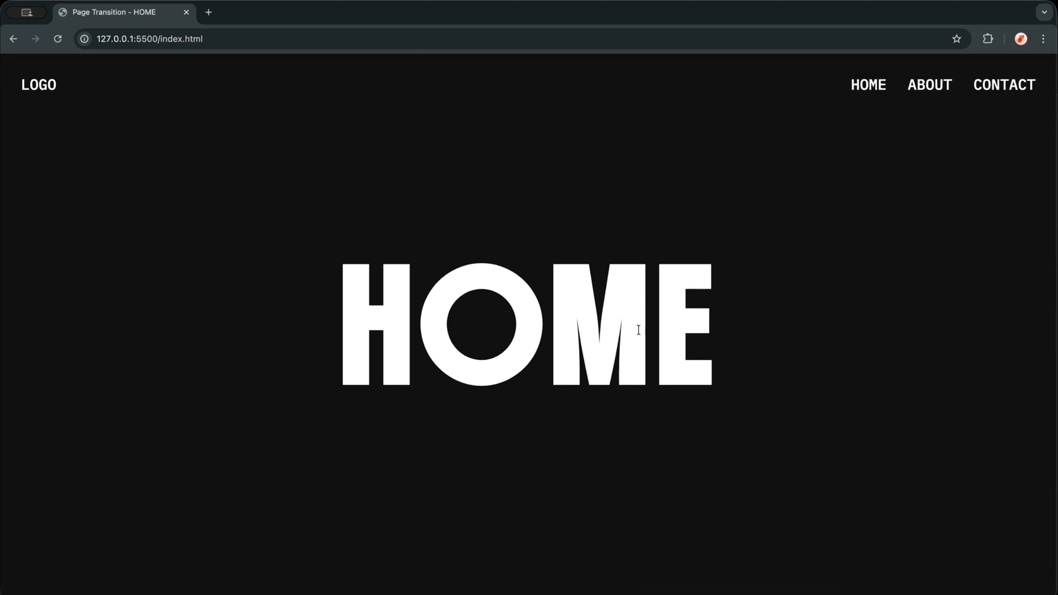
pyautogui.moveTo(869, 90)
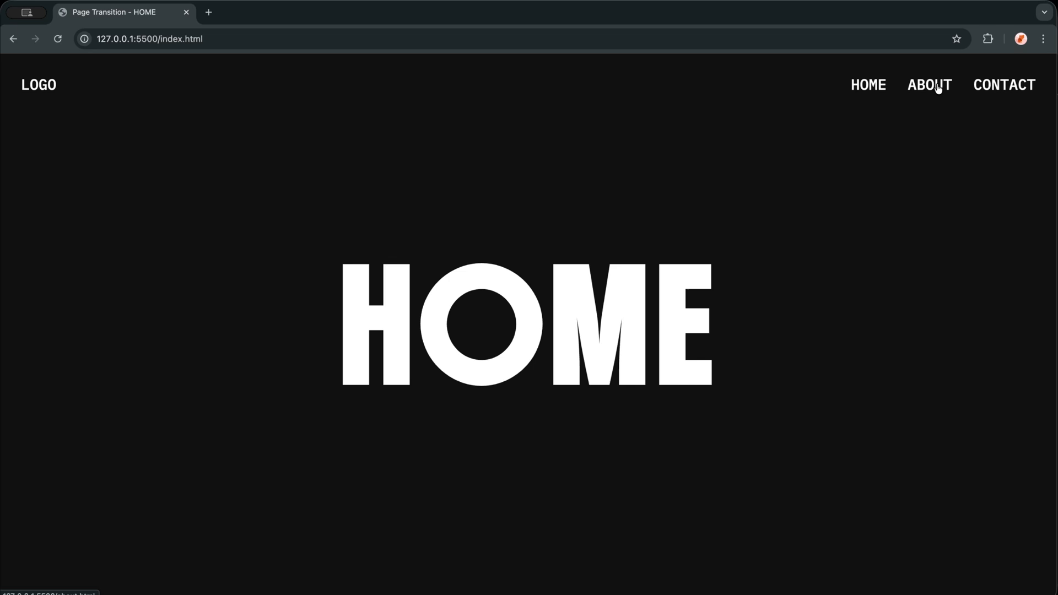
pyautogui.click(929, 85)
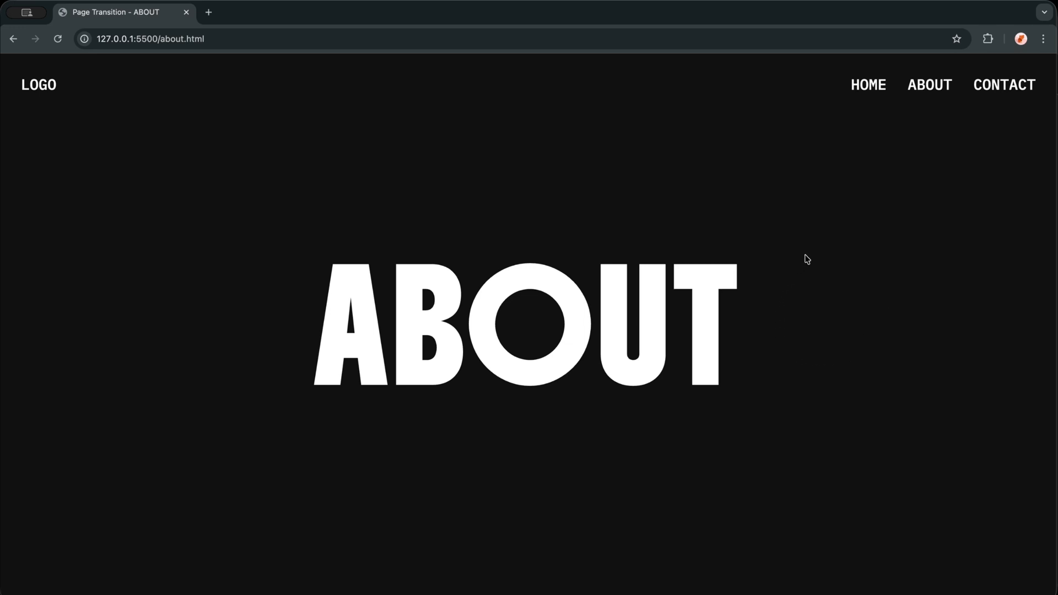
pyautogui.moveTo(1004, 85)
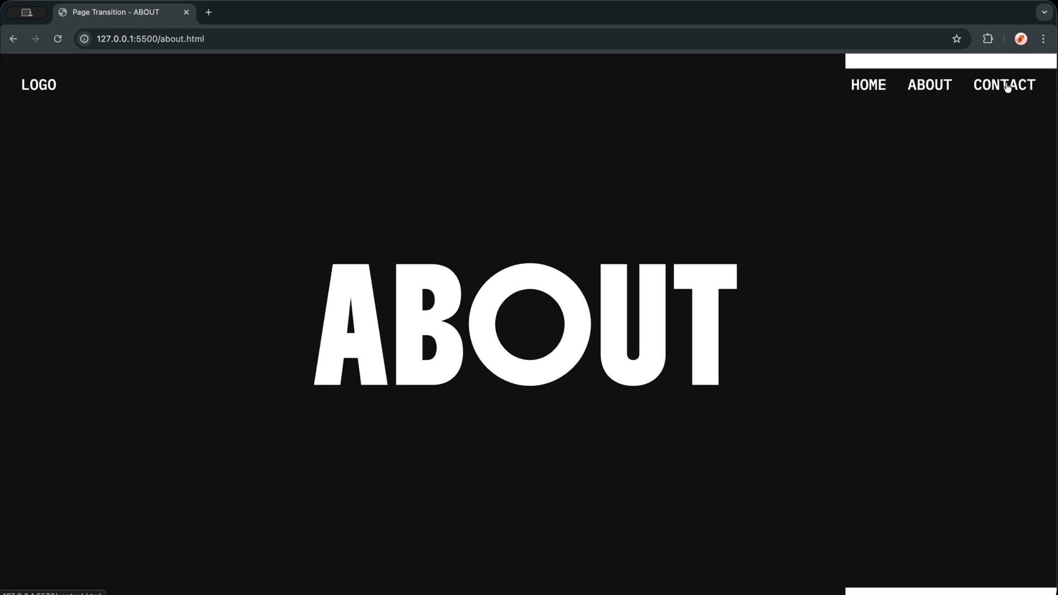
pyautogui.click(1003, 84)
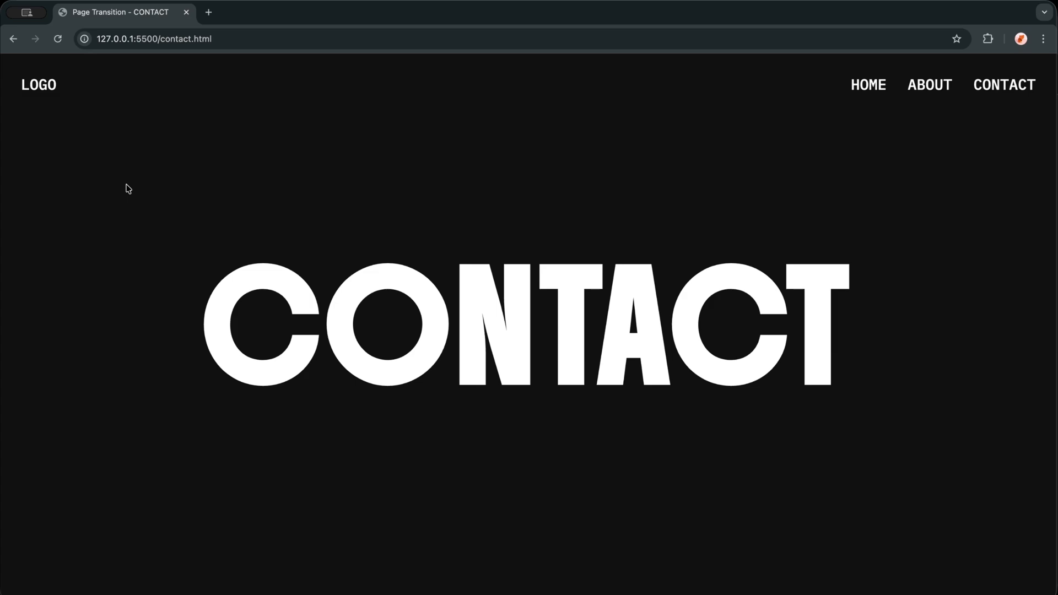
pyautogui.click(868, 84)
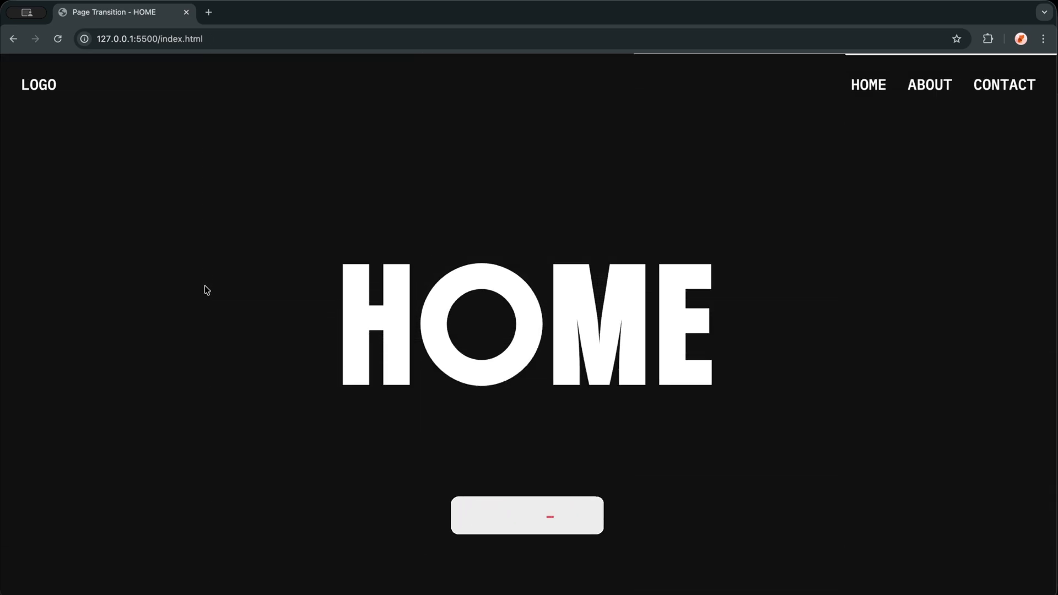
# Select the page address, then navigate ABOUT, CONTACT and back to HOME.
pyautogui.click(150, 39)
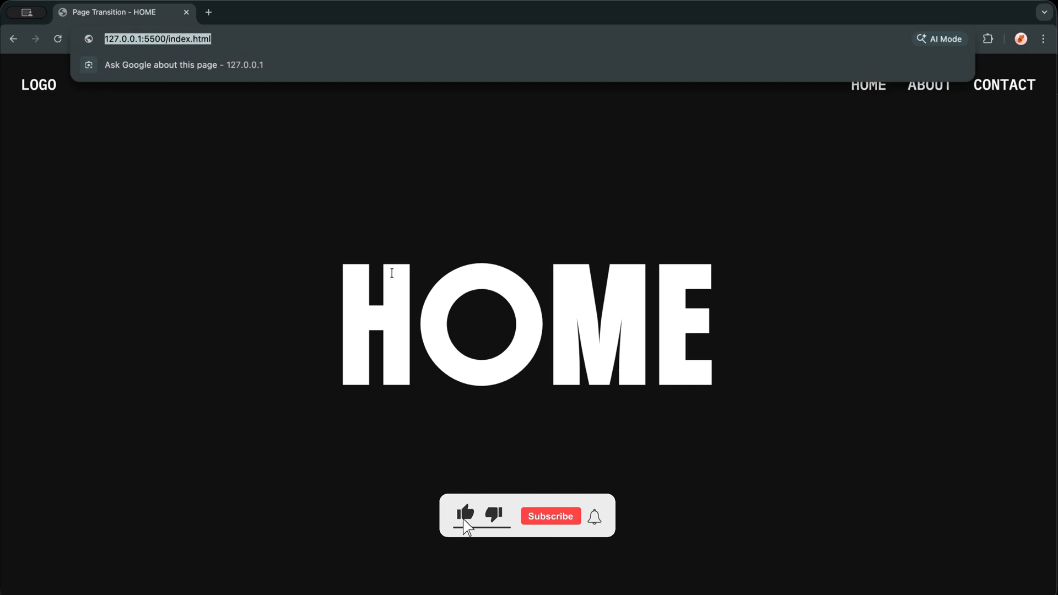
pyautogui.click(549, 517)
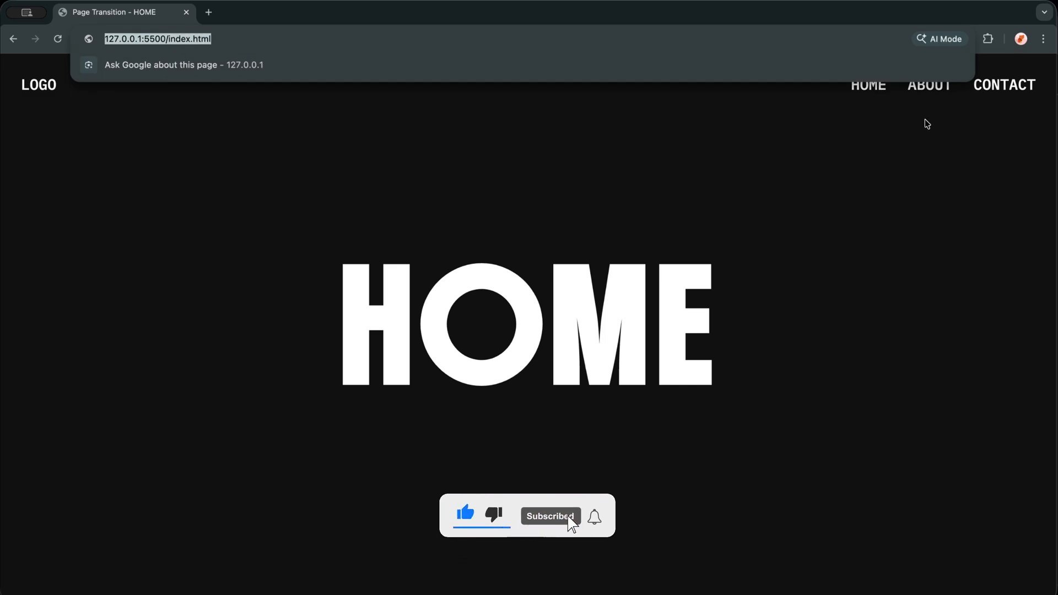
pyautogui.click(929, 84)
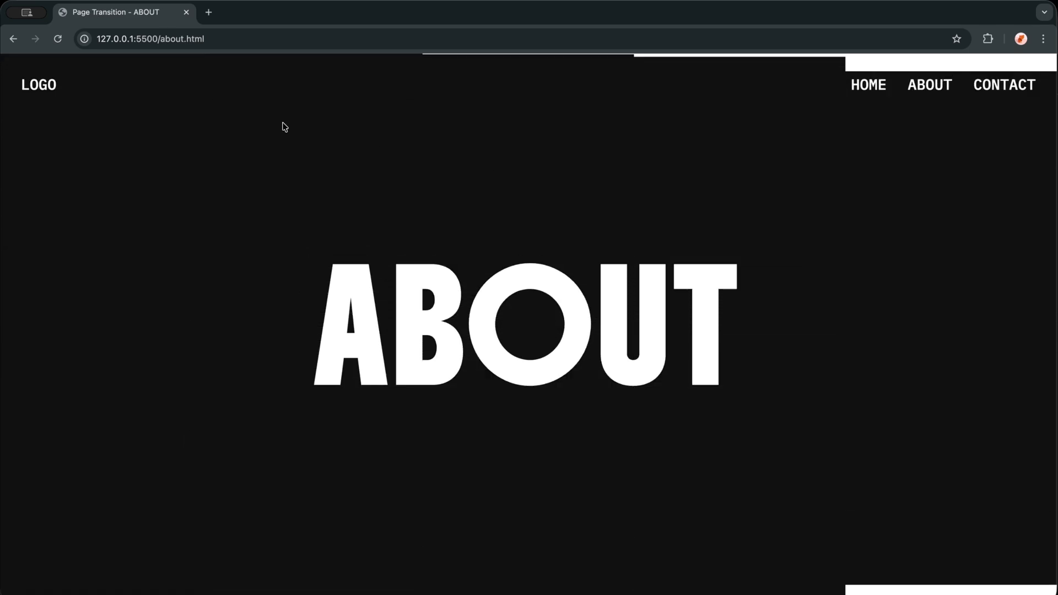
pyautogui.moveTo(121, 12)
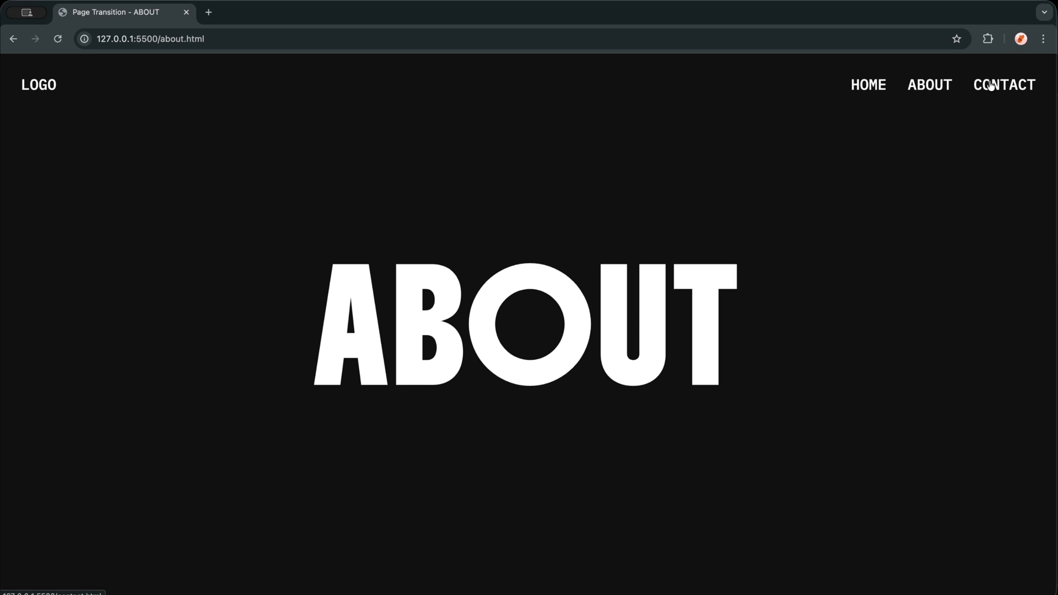
pyautogui.click(1003, 85)
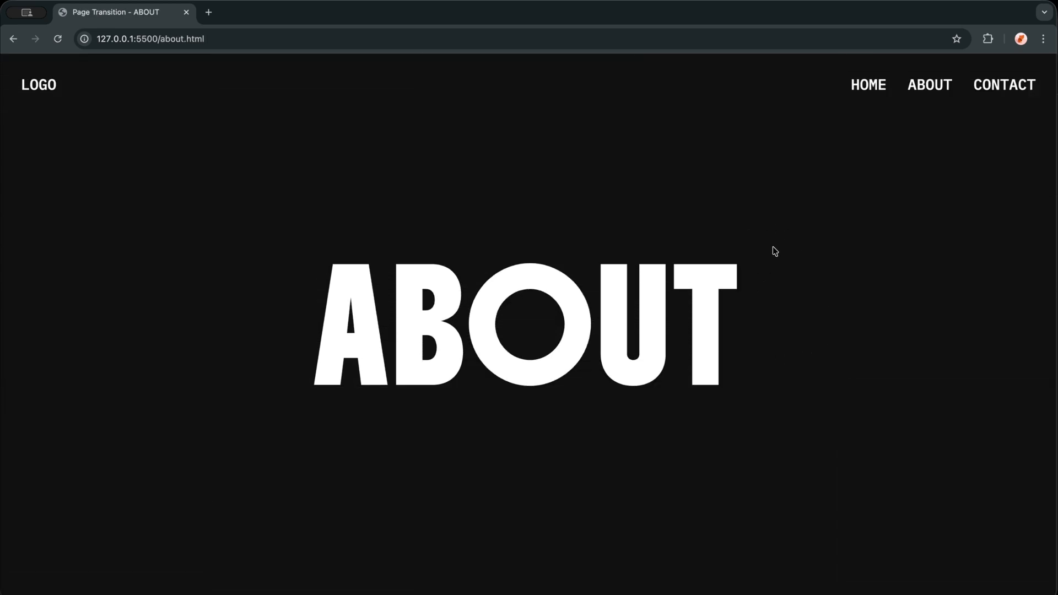
pyautogui.click(868, 84)
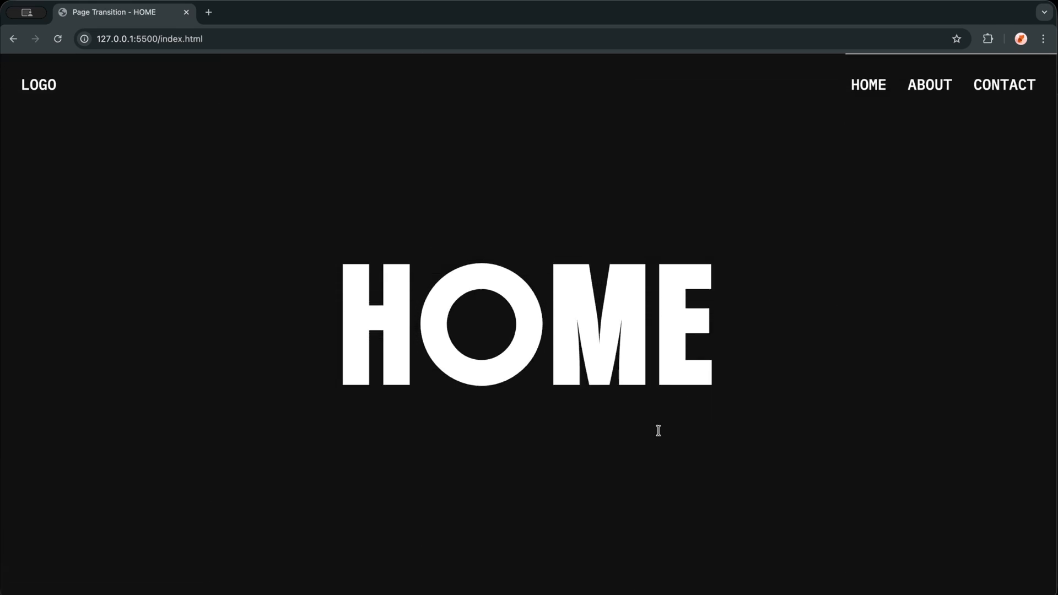
pyautogui.moveTo(753, 375)
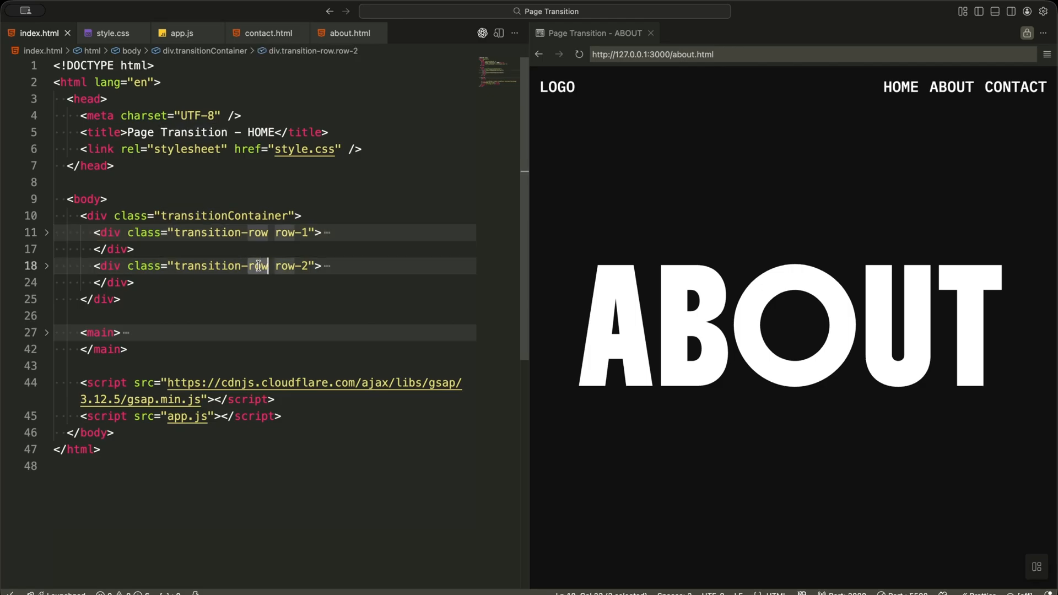
# Expand index.html's two transition rows, main section and nav markup.
pyautogui.click(47, 232)
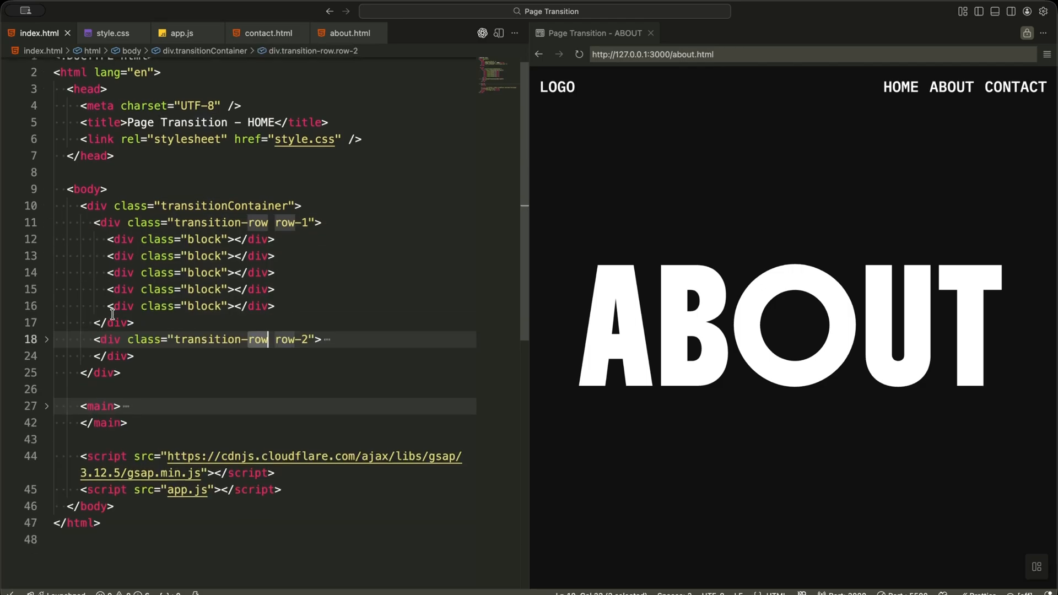
pyautogui.click(46, 339)
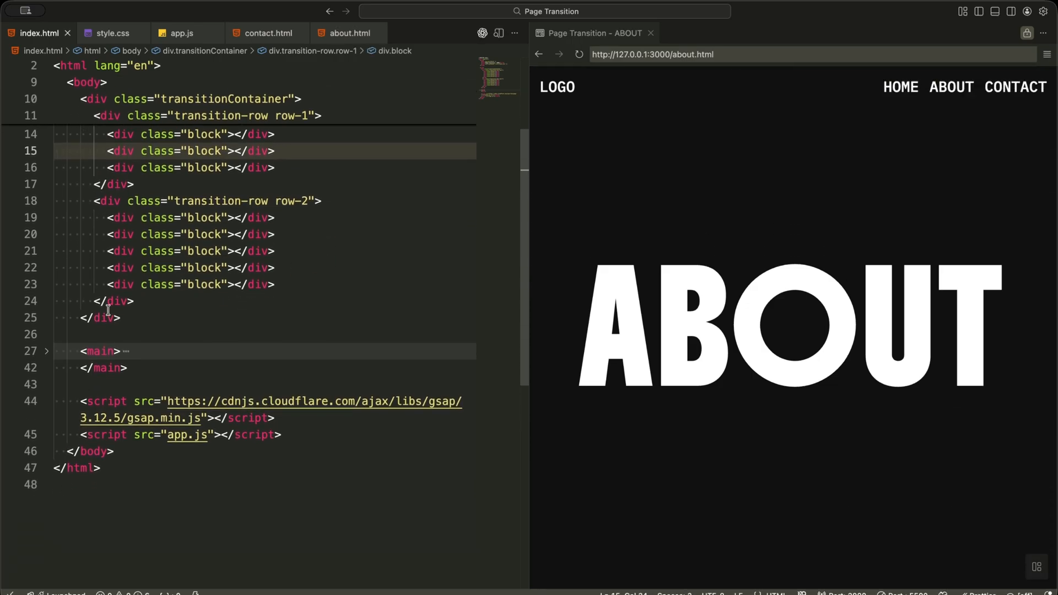
pyautogui.click(46, 351)
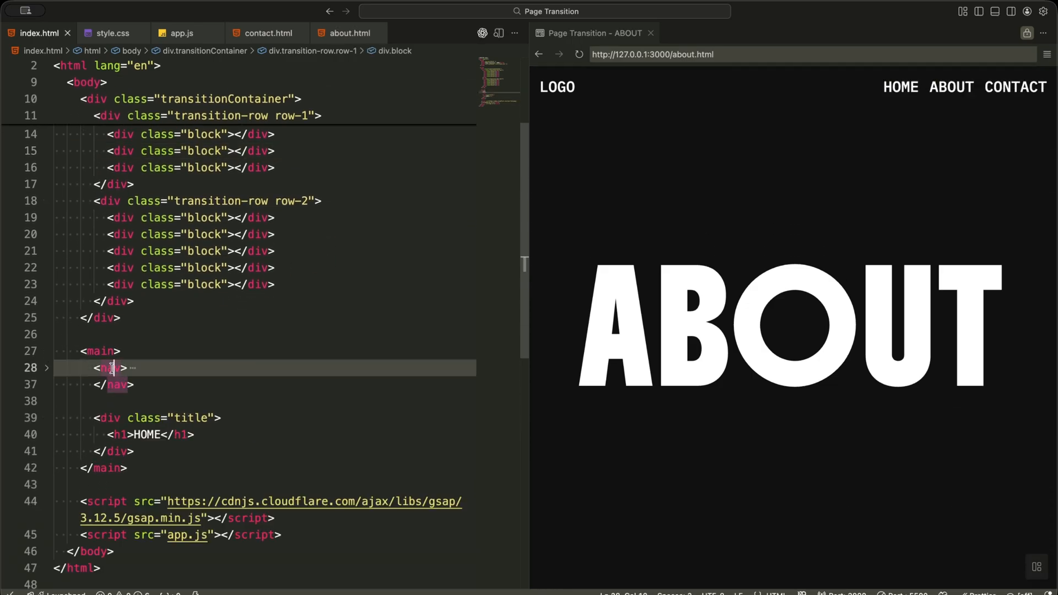
pyautogui.click(46, 367)
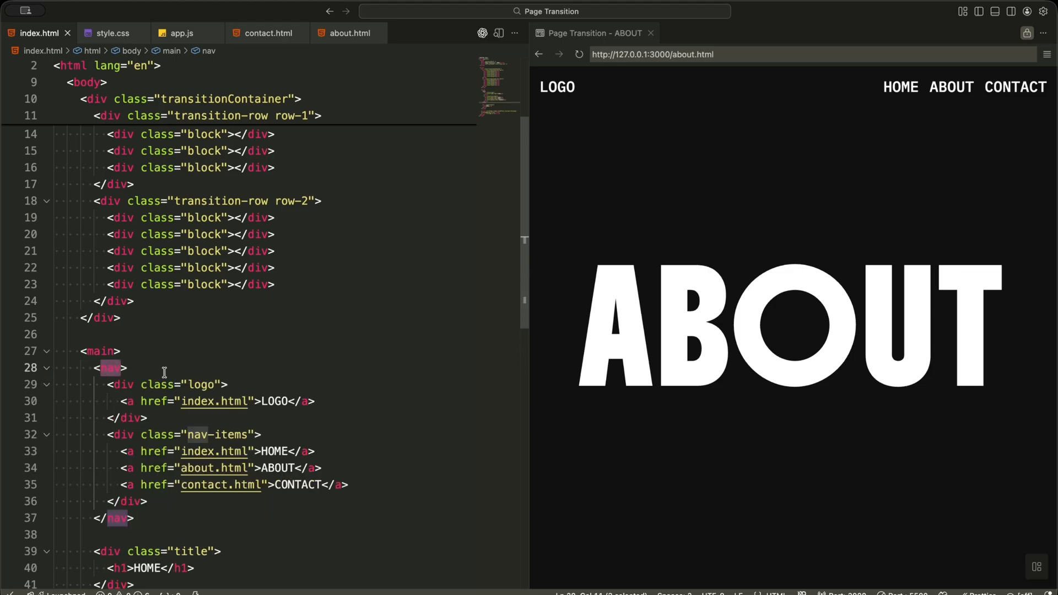
# Inspect the nav links, HOME title div and the GSAP and app.js script tags.
pyautogui.scroll(-3)
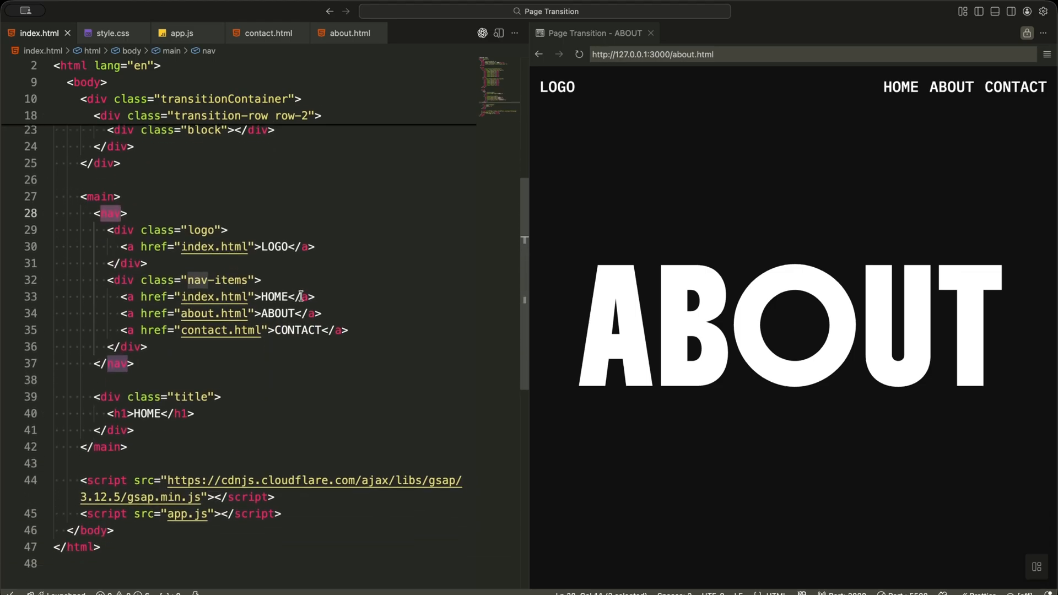
pyautogui.click(315, 296)
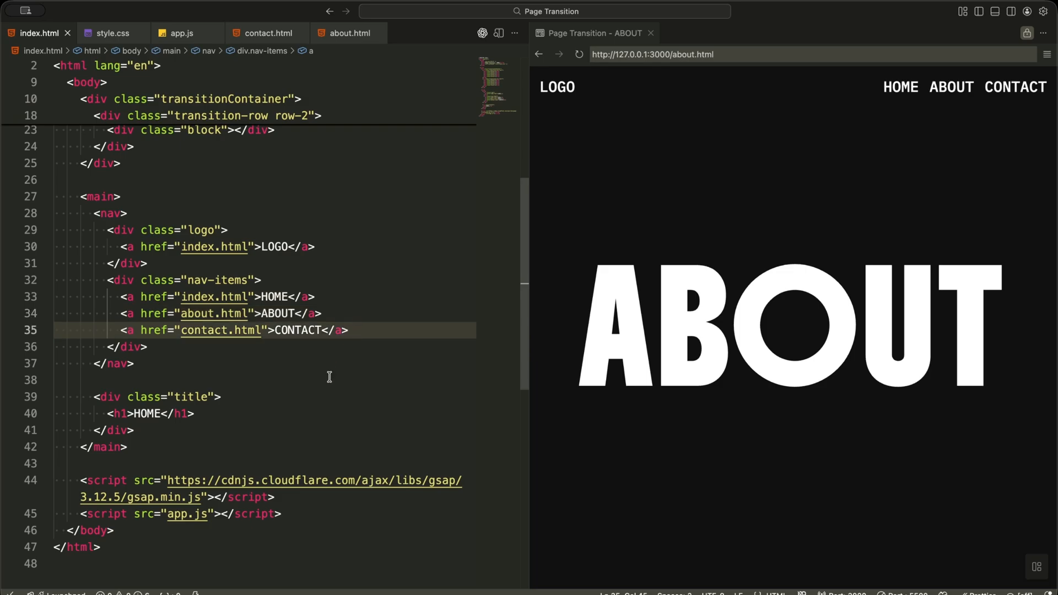
pyautogui.click(220, 397)
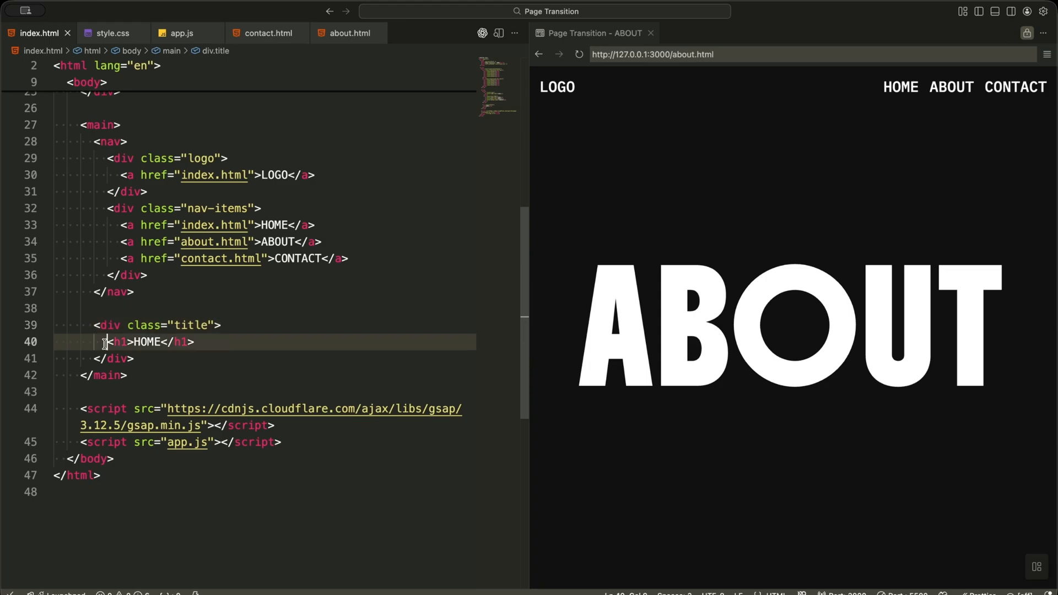
pyautogui.click(115, 341)
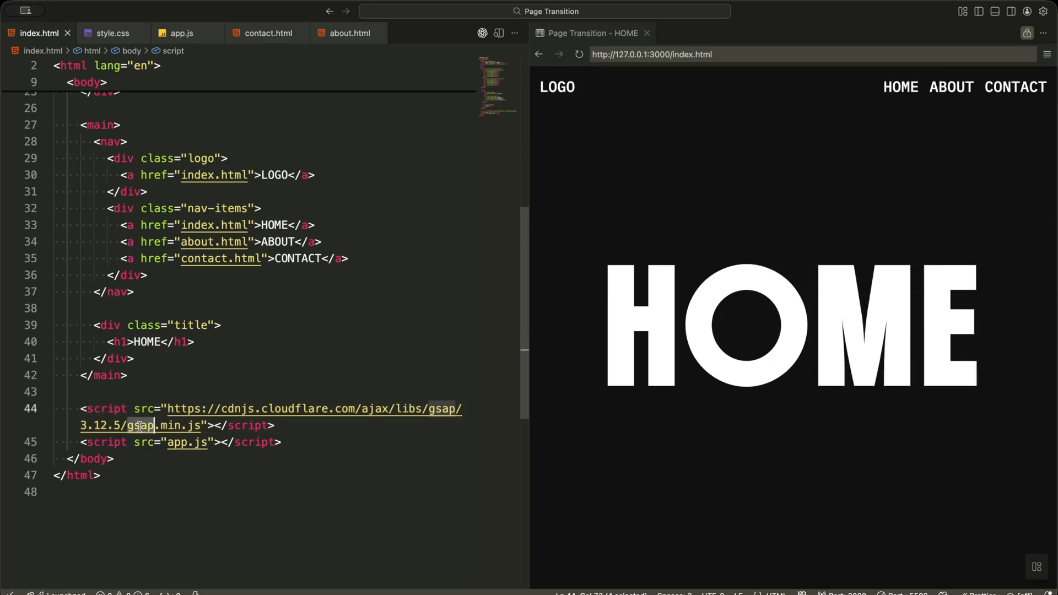
pyautogui.click(280, 442)
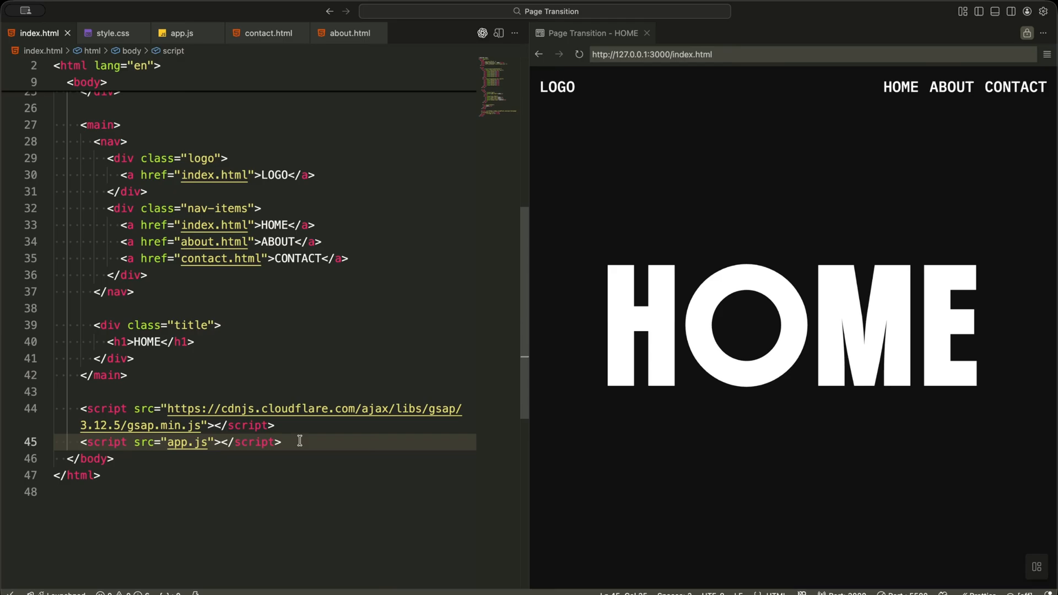
# Open style.css and inspect the Google Fonts import and main centering rule.
pyautogui.click(109, 32)
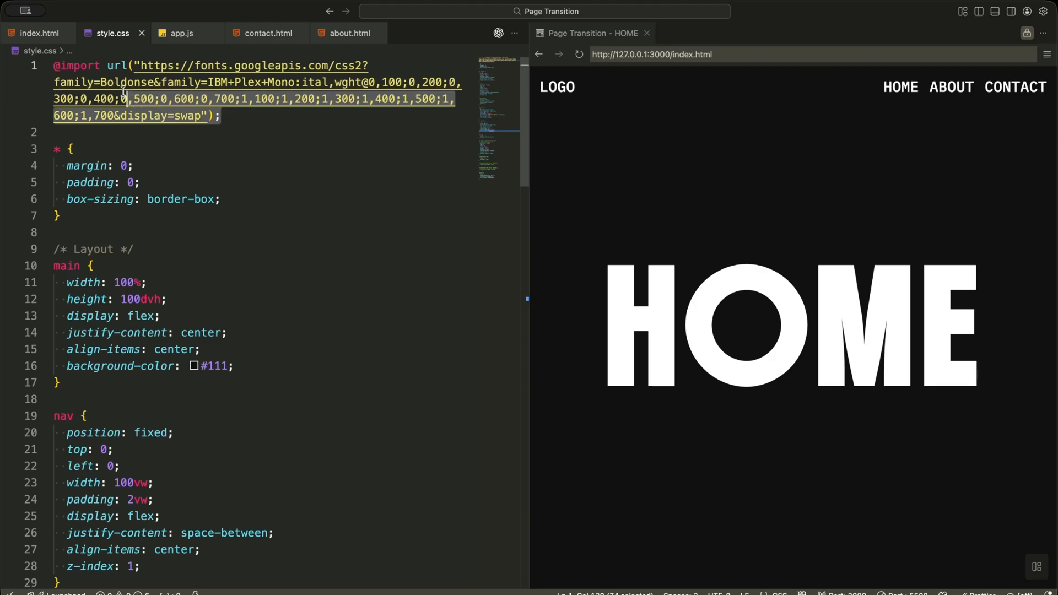
pyautogui.click(214, 82)
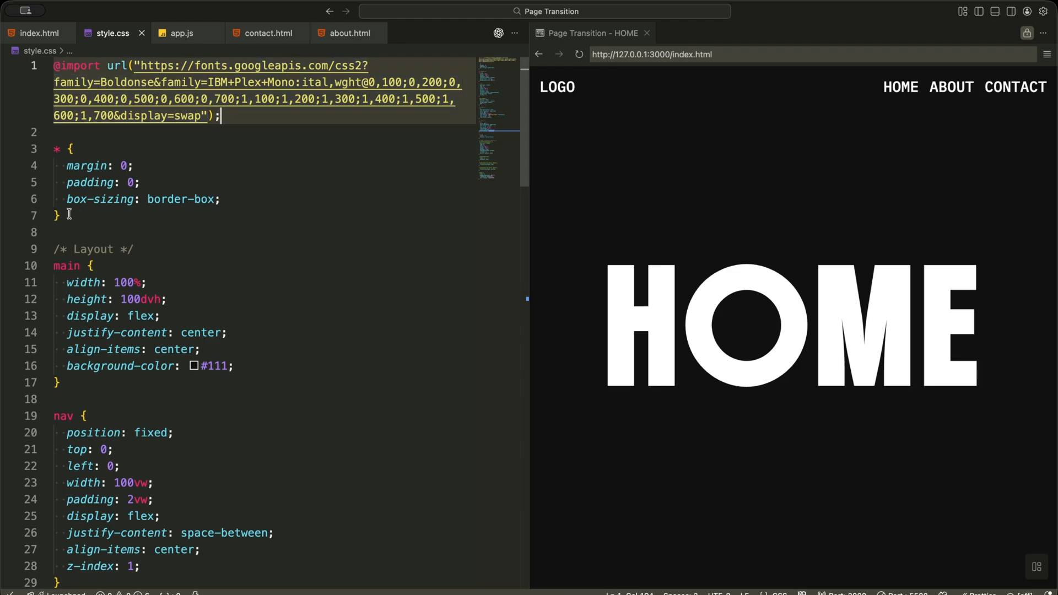
pyautogui.click(71, 215)
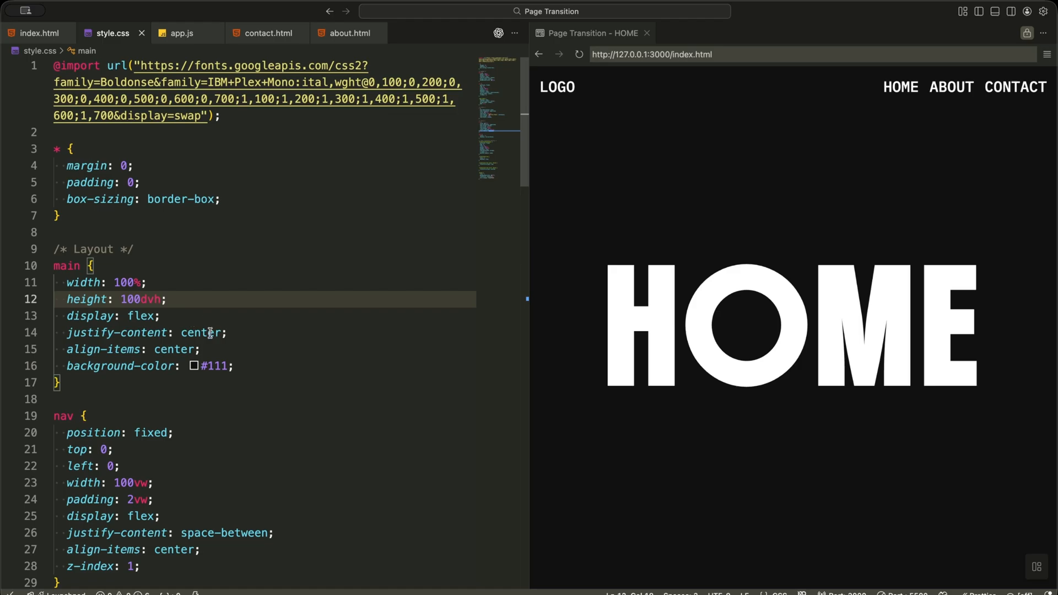
pyautogui.click(229, 331)
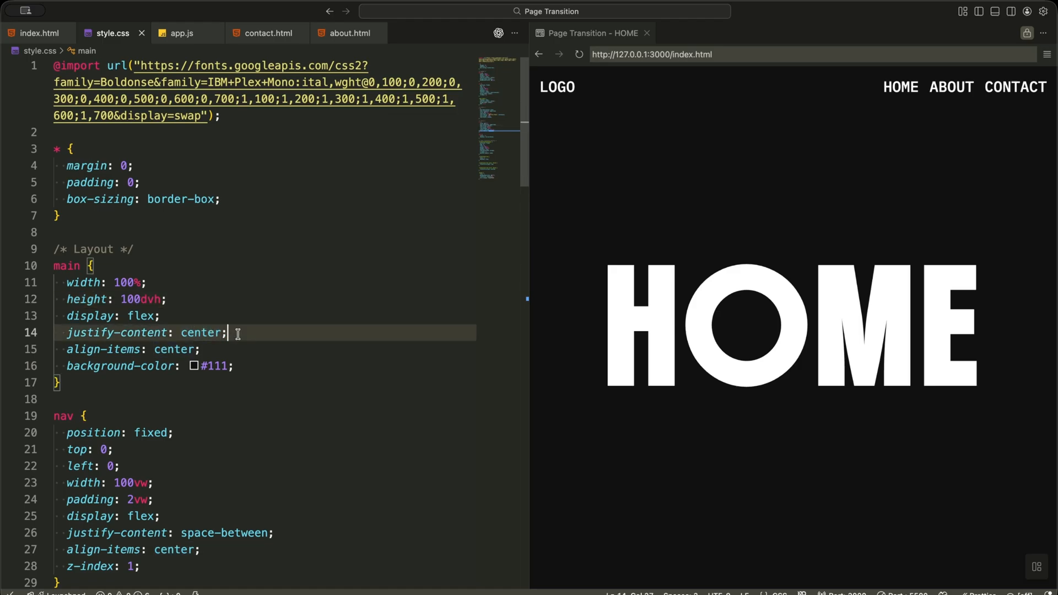
# Walk through the nav, link styling and Boldonse title rules down to the overlay styles.
pyautogui.scroll(-3)
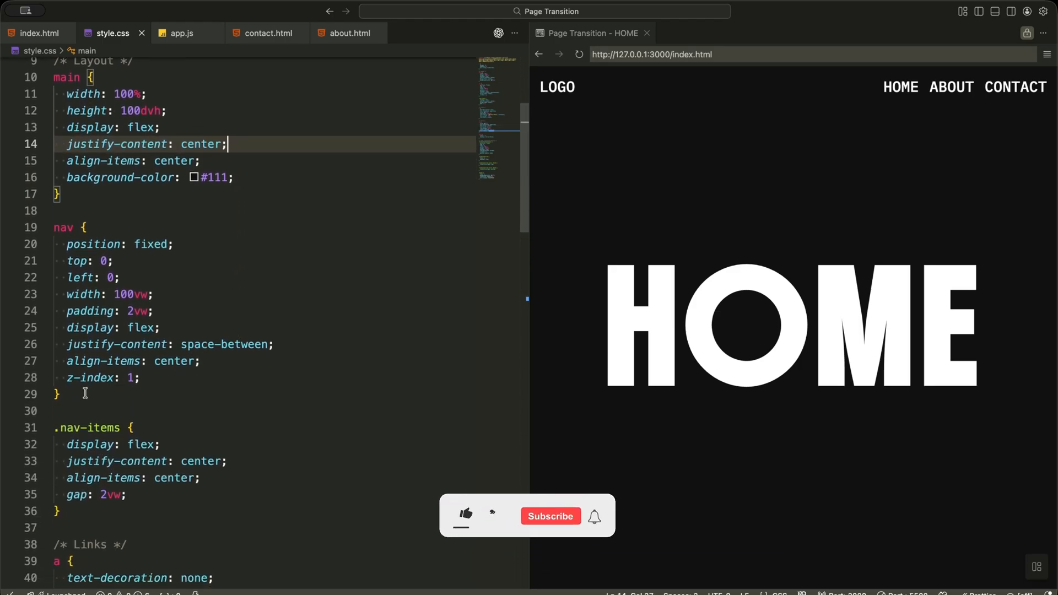
pyautogui.click(174, 244)
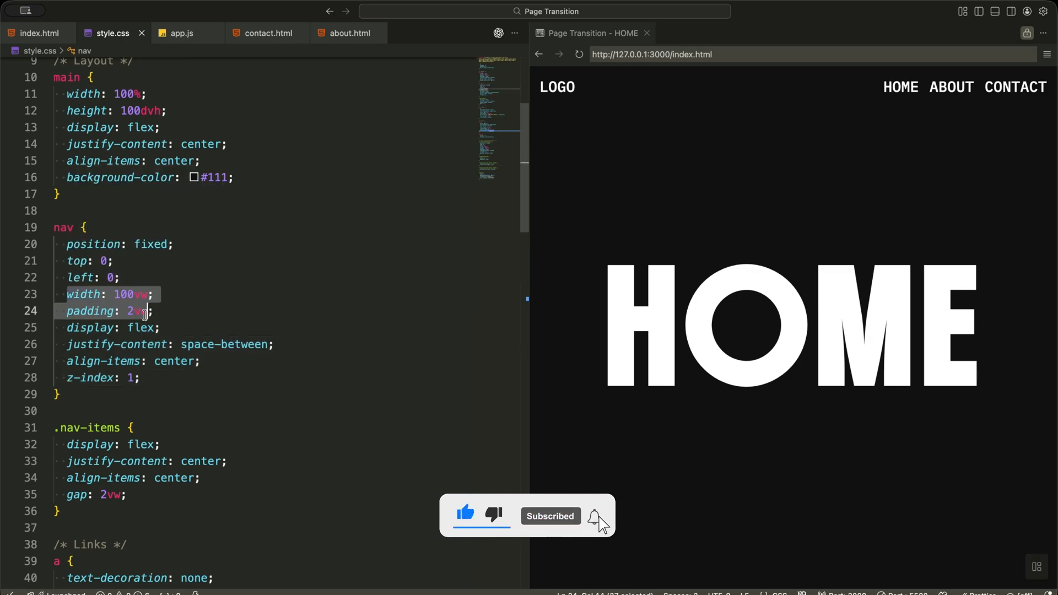
pyautogui.click(174, 311)
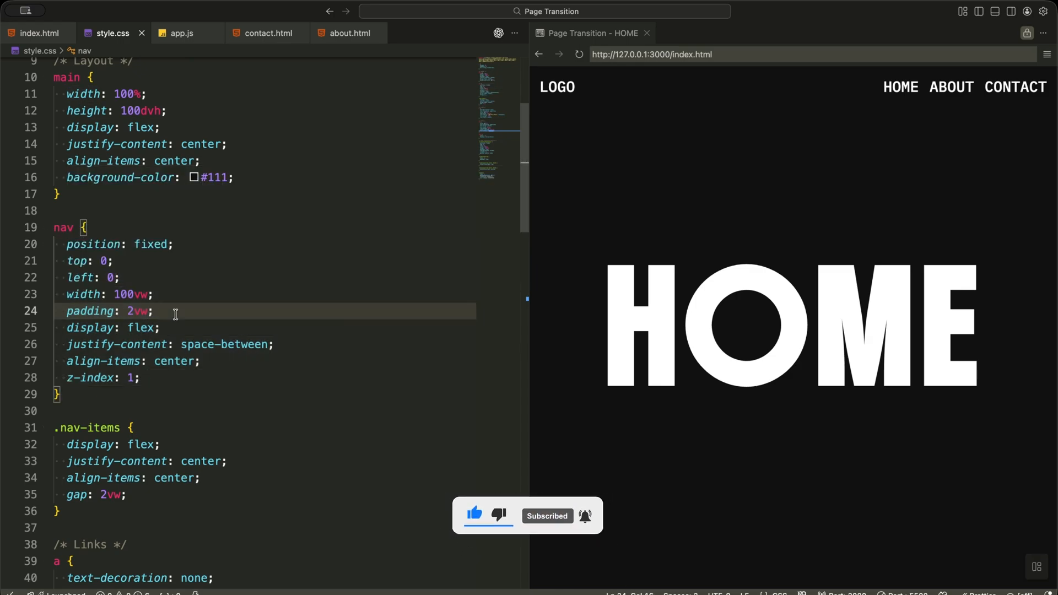
pyautogui.click(139, 378)
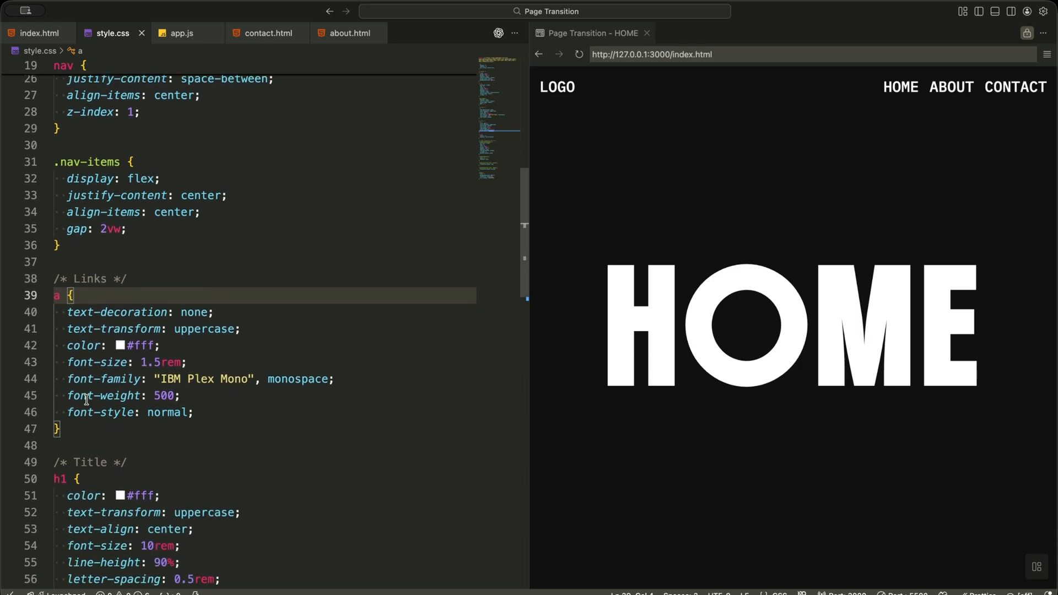
pyautogui.scroll(-3)
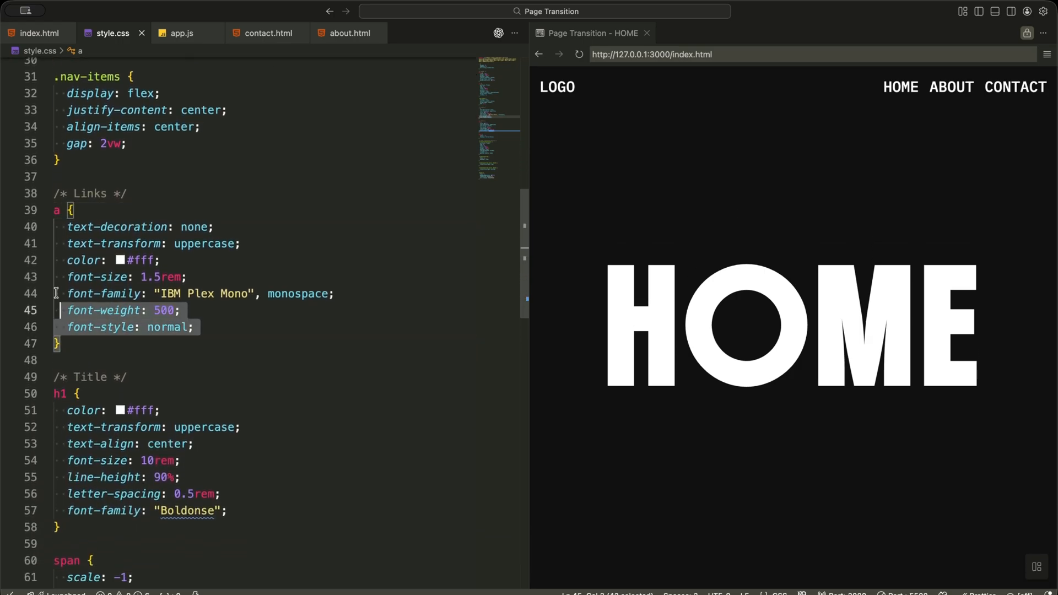
pyautogui.click(71, 344)
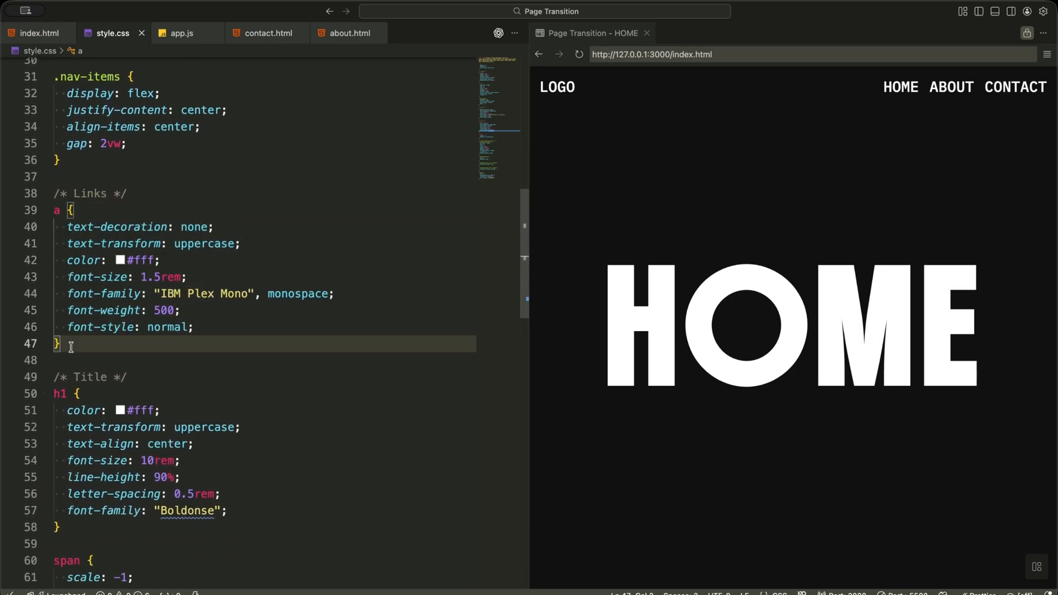
pyautogui.scroll(-3)
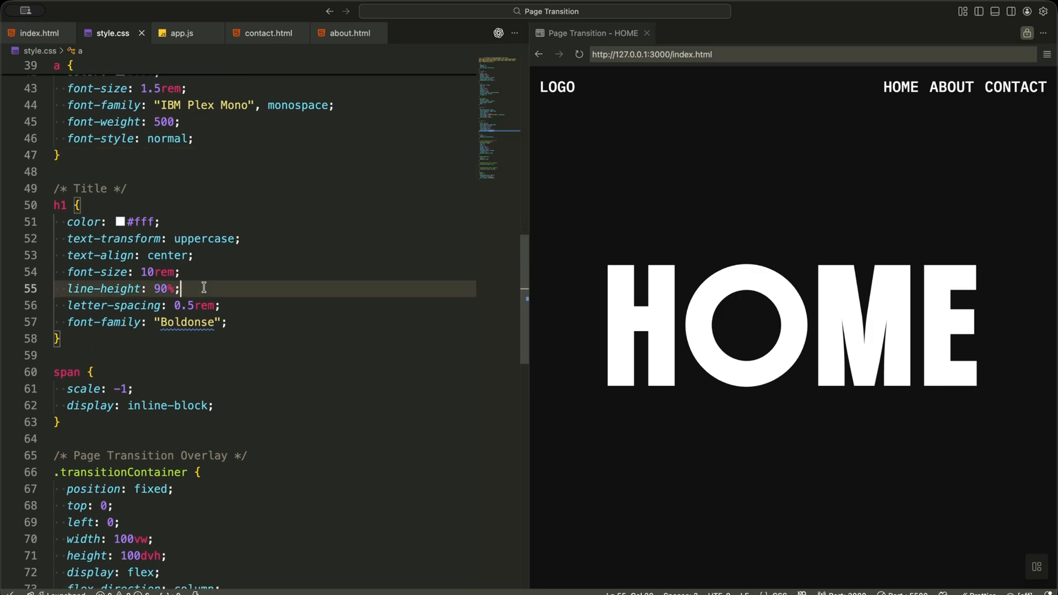
pyautogui.click(229, 321)
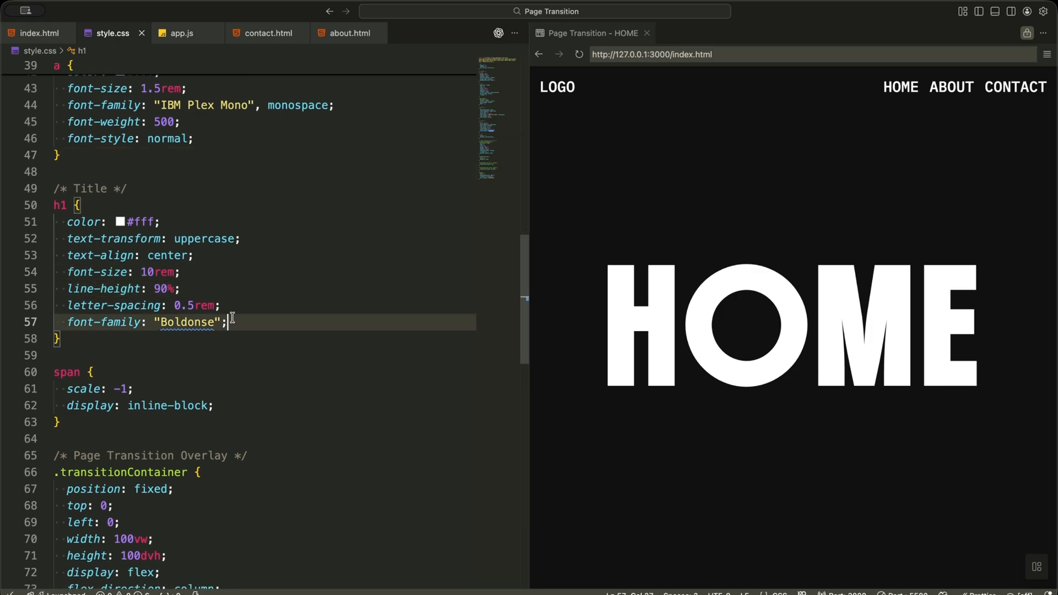
pyautogui.scroll(-3)
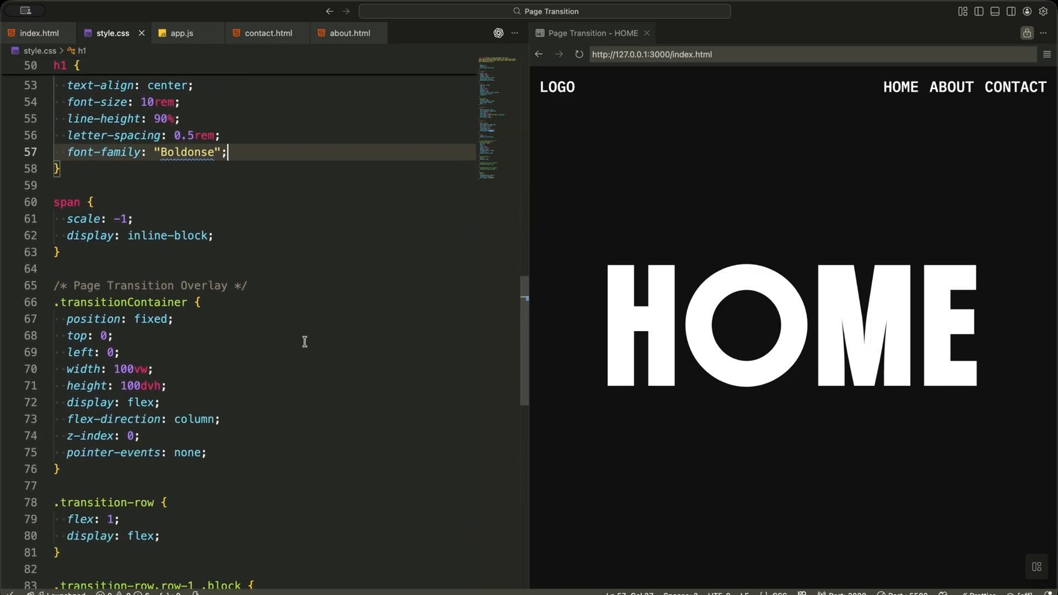
pyautogui.scroll(-3)
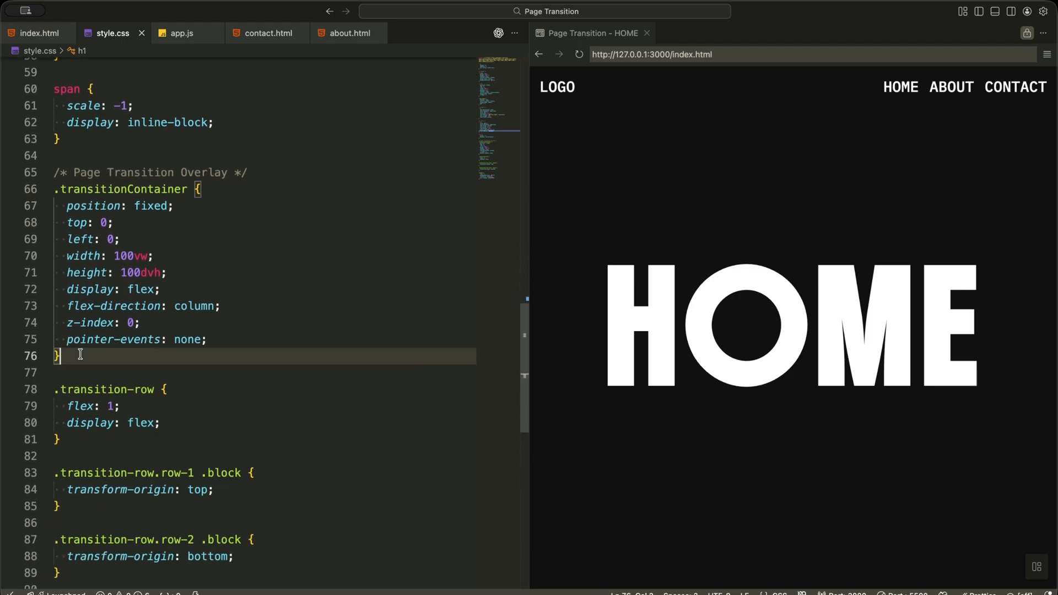
pyautogui.click(188, 205)
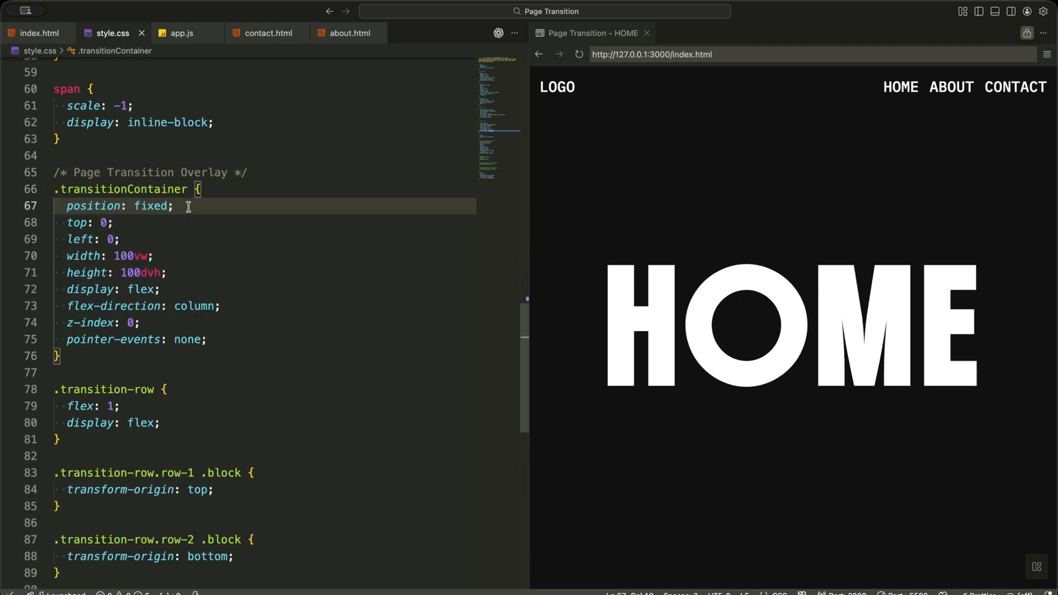
pyautogui.click(207, 339)
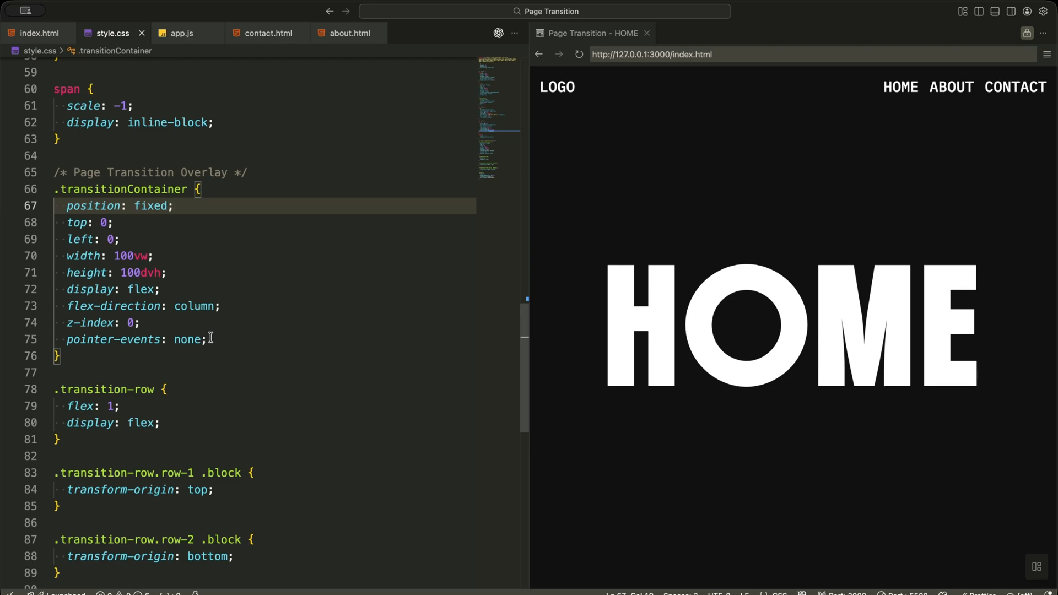
pyautogui.click(243, 339)
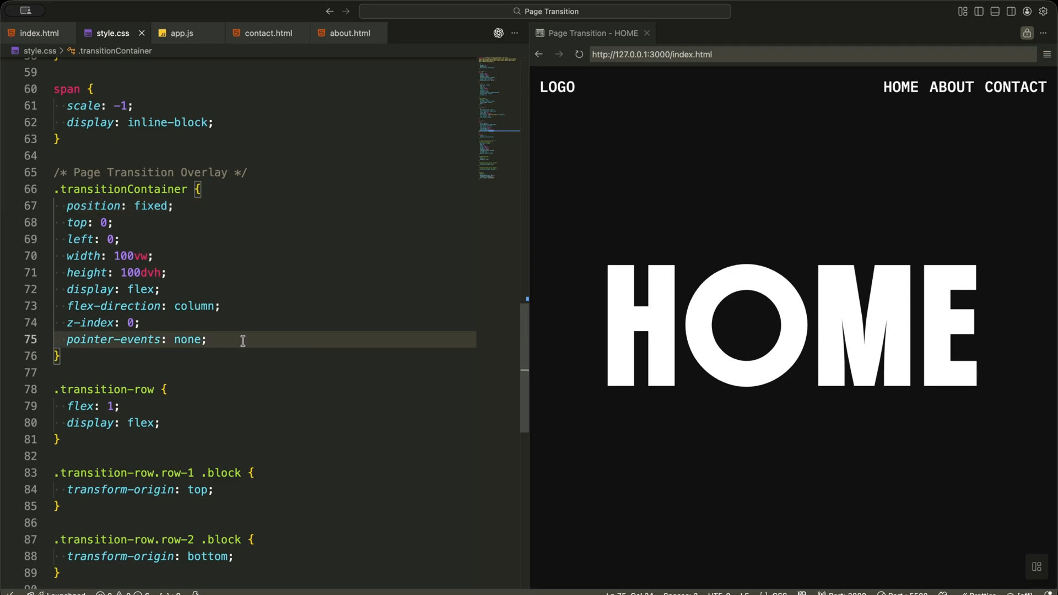
pyautogui.scroll(-3)
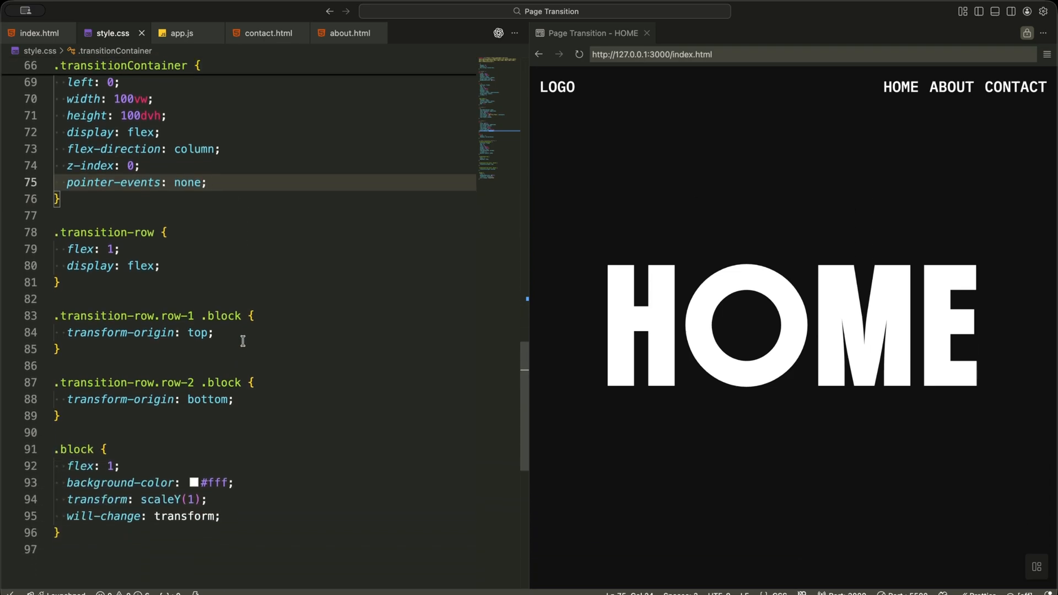
pyautogui.doubleClick(223, 382)
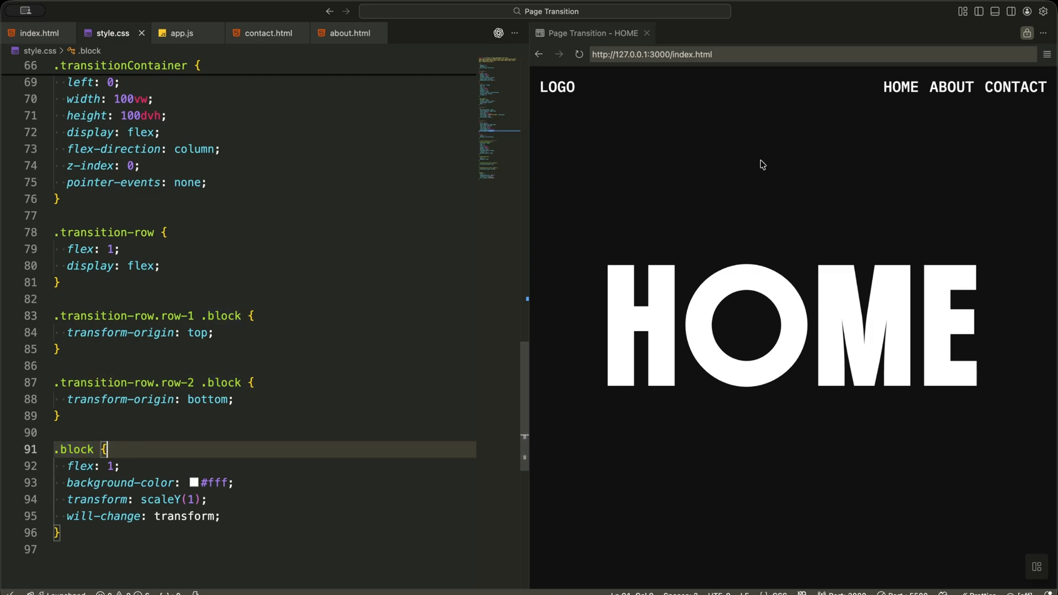
# Preview the ABOUT then CONTACT transitions and inspect the row-1 transform-origin rule.
pyautogui.click(951, 86)
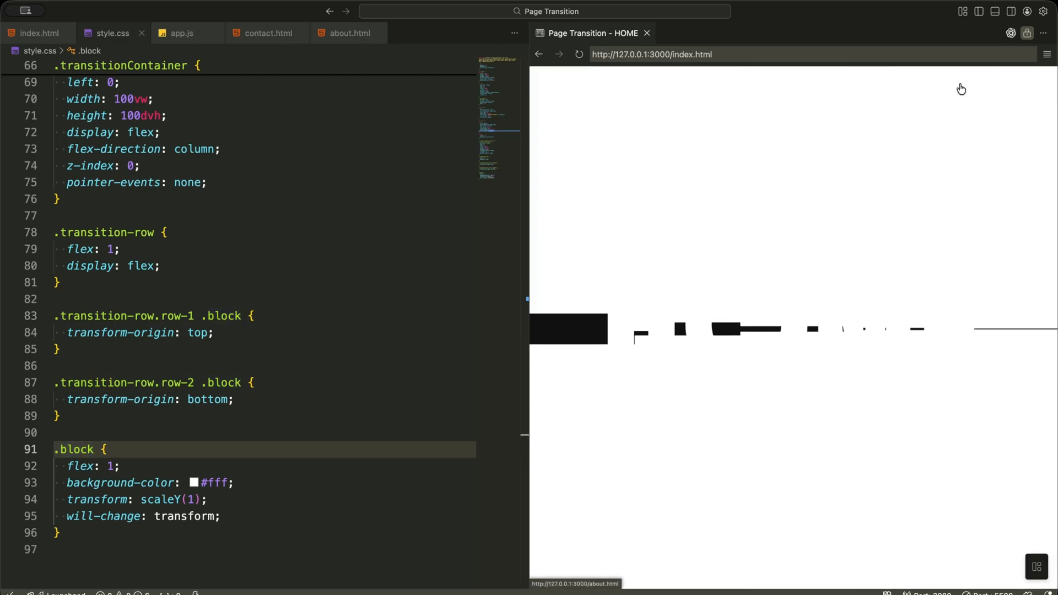
pyautogui.click(949, 87)
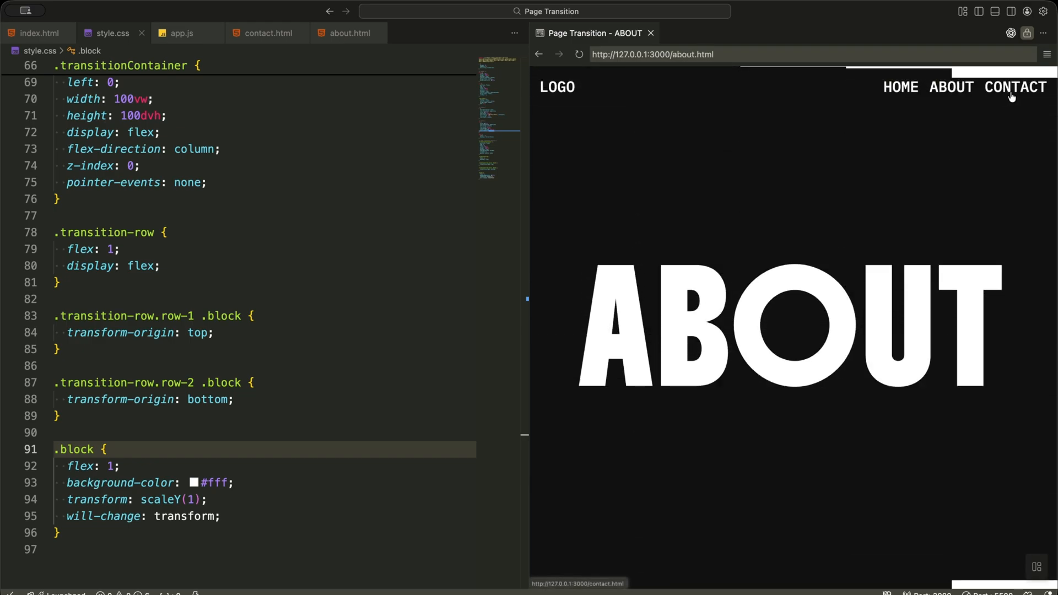
pyautogui.click(1015, 87)
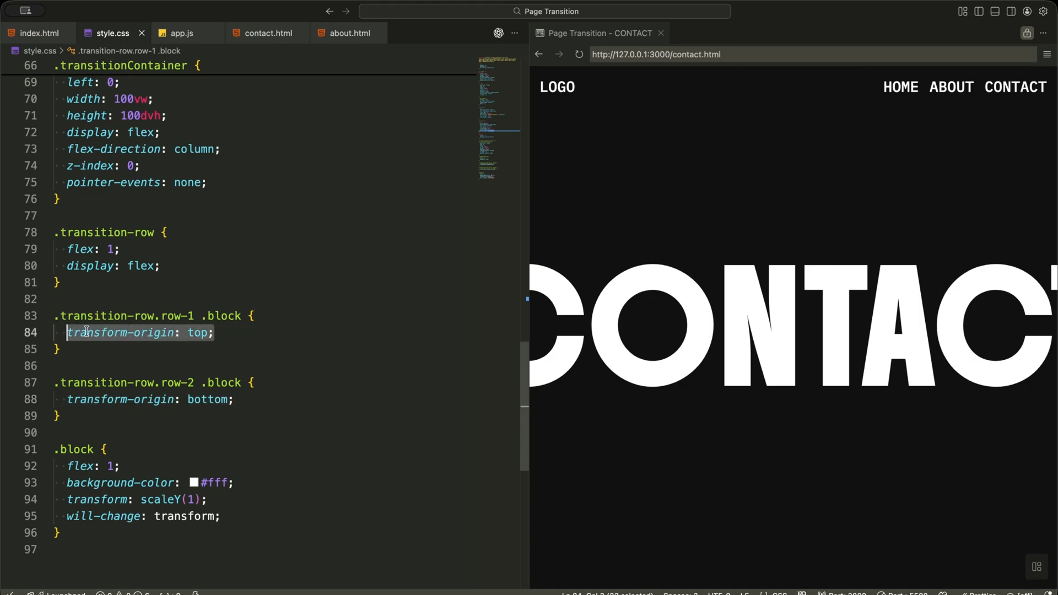
pyautogui.click(270, 382)
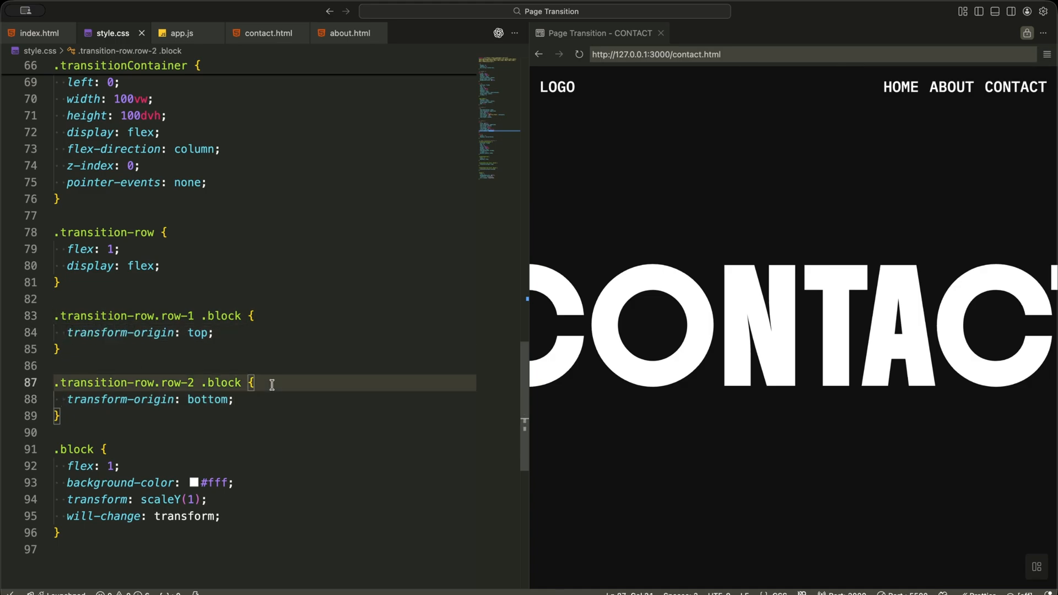
pyautogui.scroll(3)
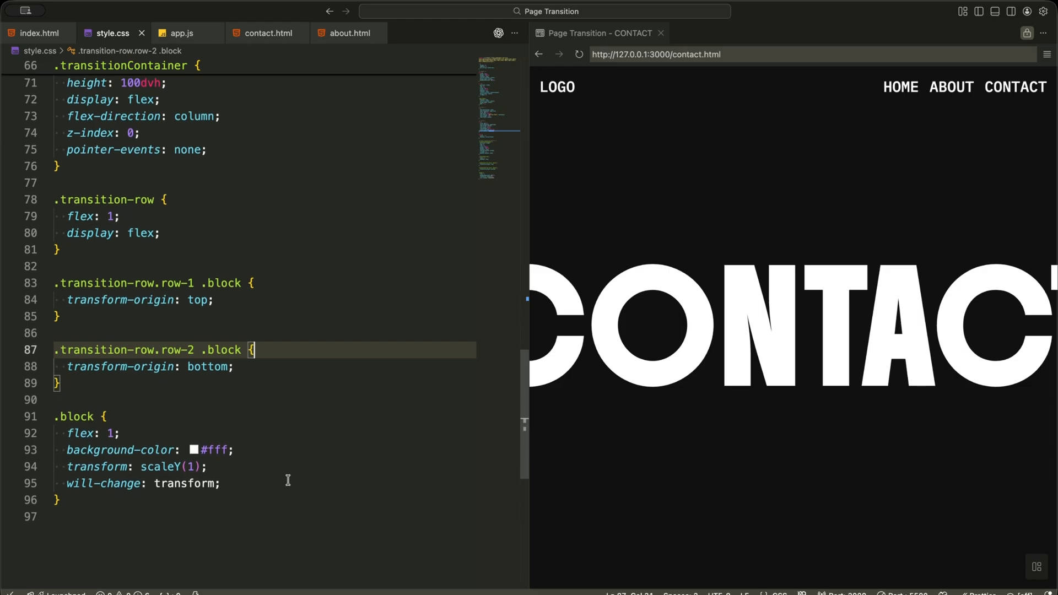
# In app.js, add the querySelectorAll("a") forEach loop and explain its skip check and then() callback.
pyautogui.click(181, 33)
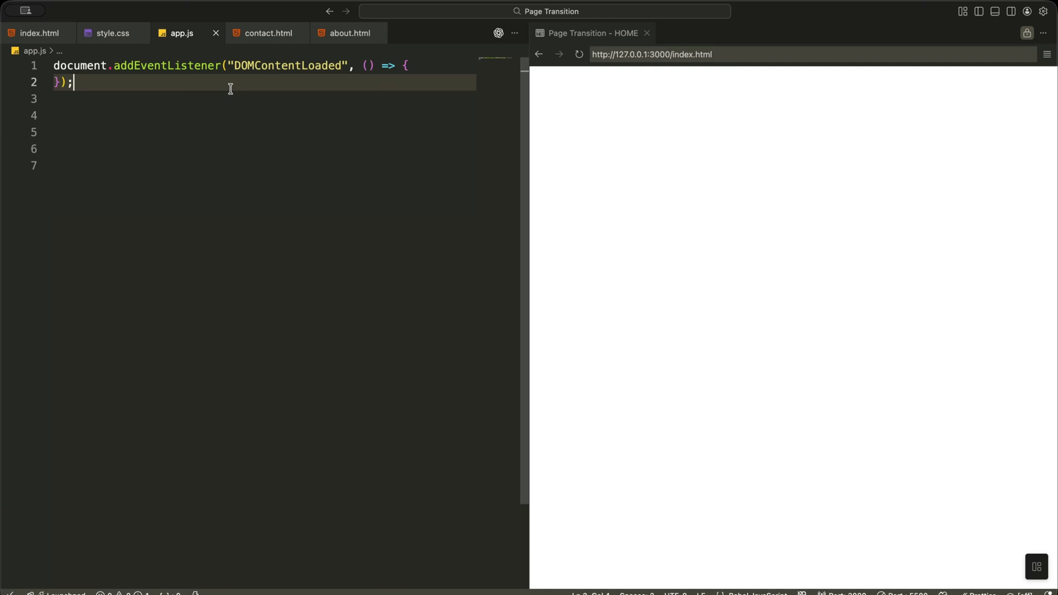
pyautogui.write('document.querySelectorAll("a").forEach((link) => {')
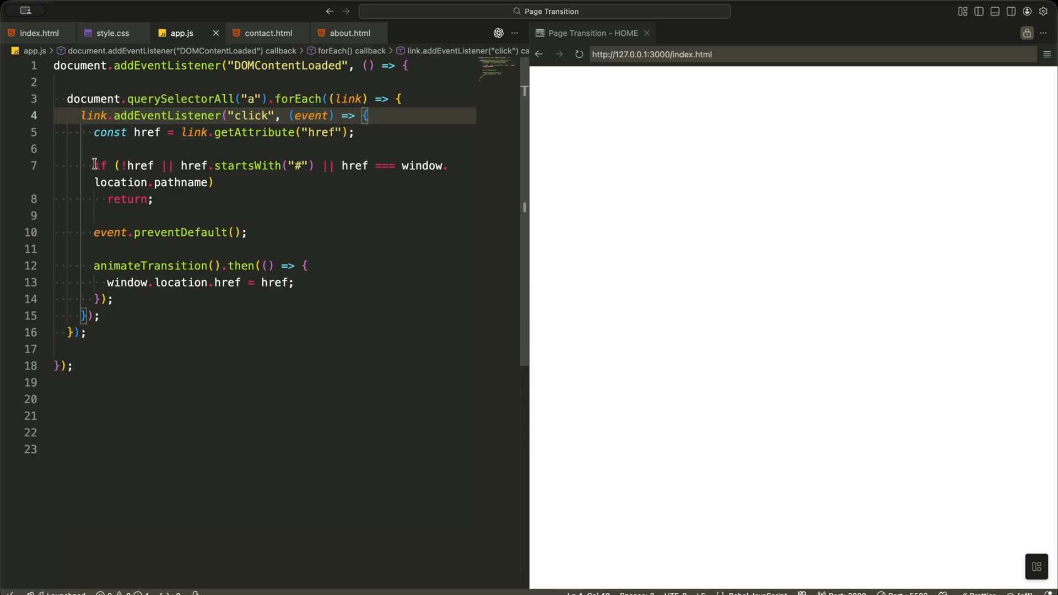
pyautogui.click(214, 183)
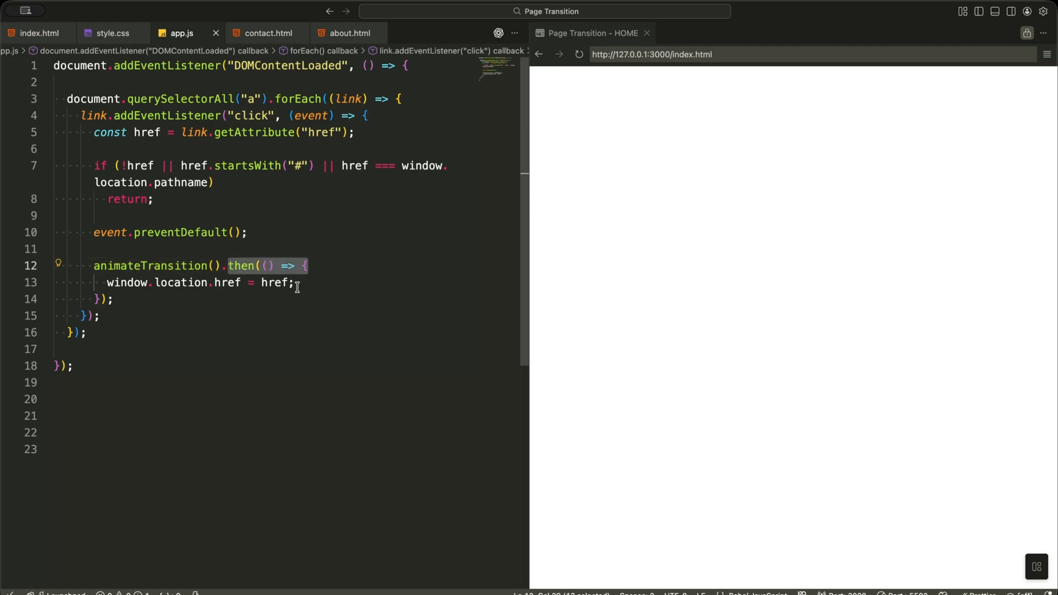
pyautogui.click(160, 315)
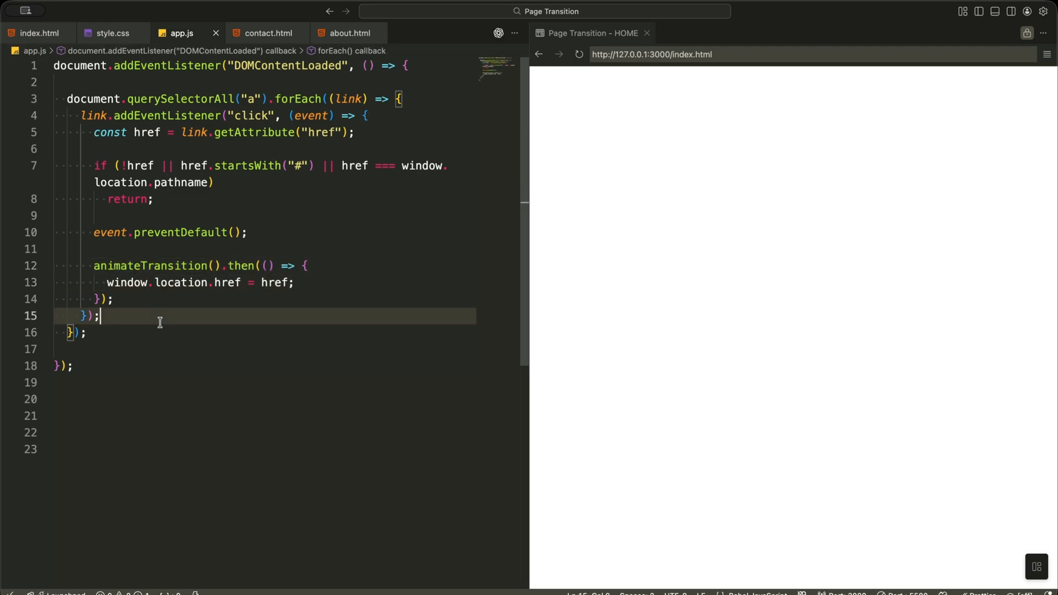
pyautogui.click(135, 332)
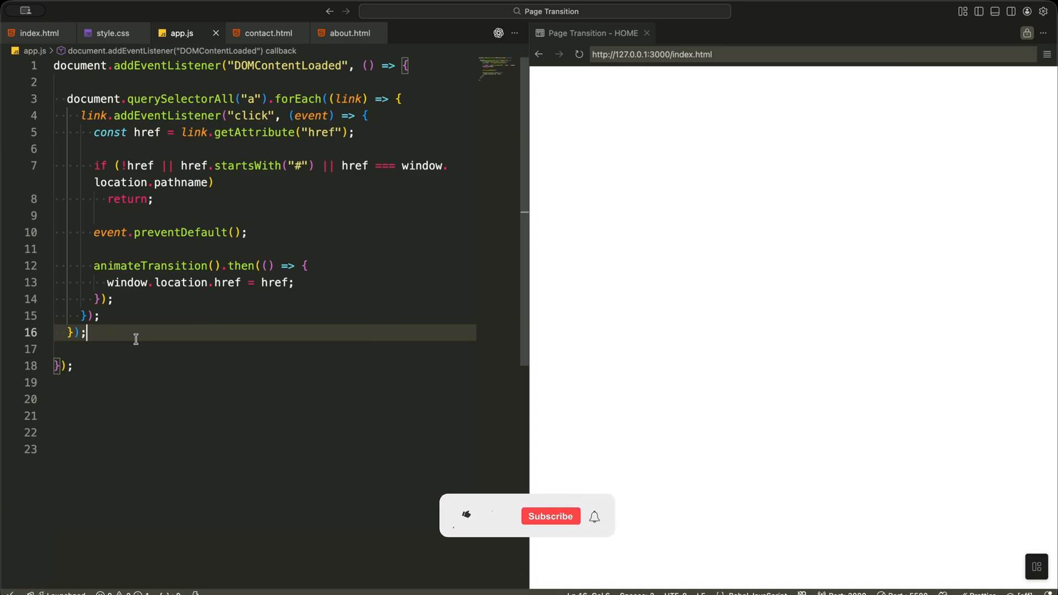
# Below the links loop, add gsap.set(".block", {...}) and highlight the line hiding blocks afterwards.
pyautogui.click(465, 515)
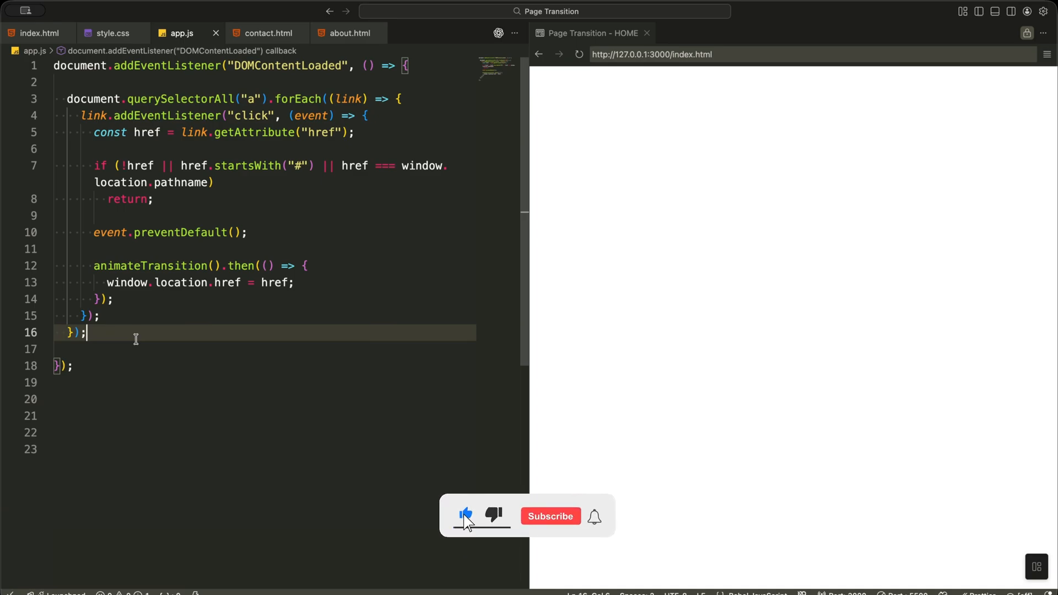
pyautogui.write('gsap.set(".block", {')
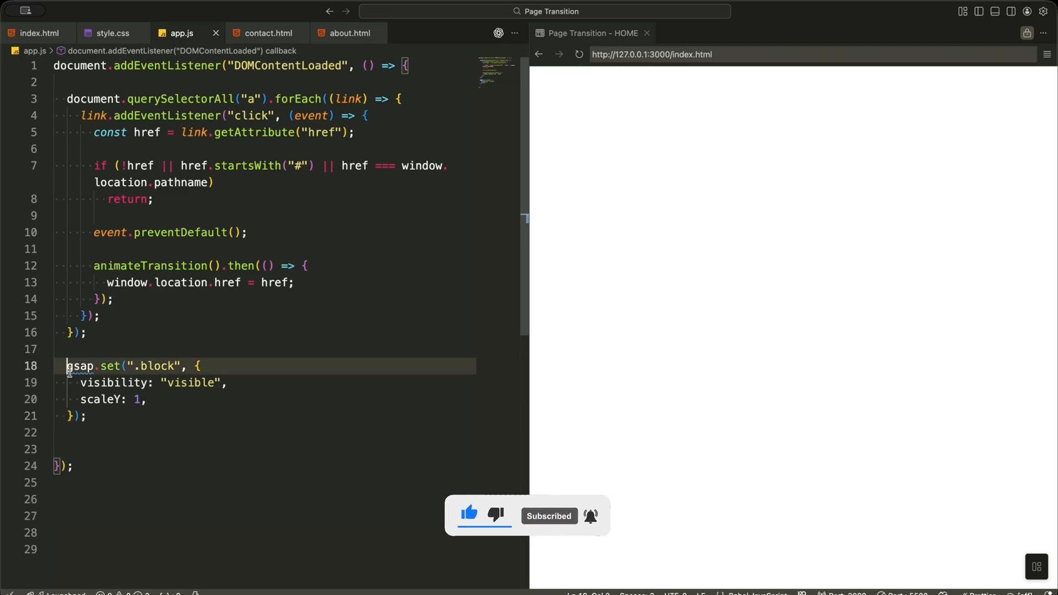
pyautogui.click(103, 415)
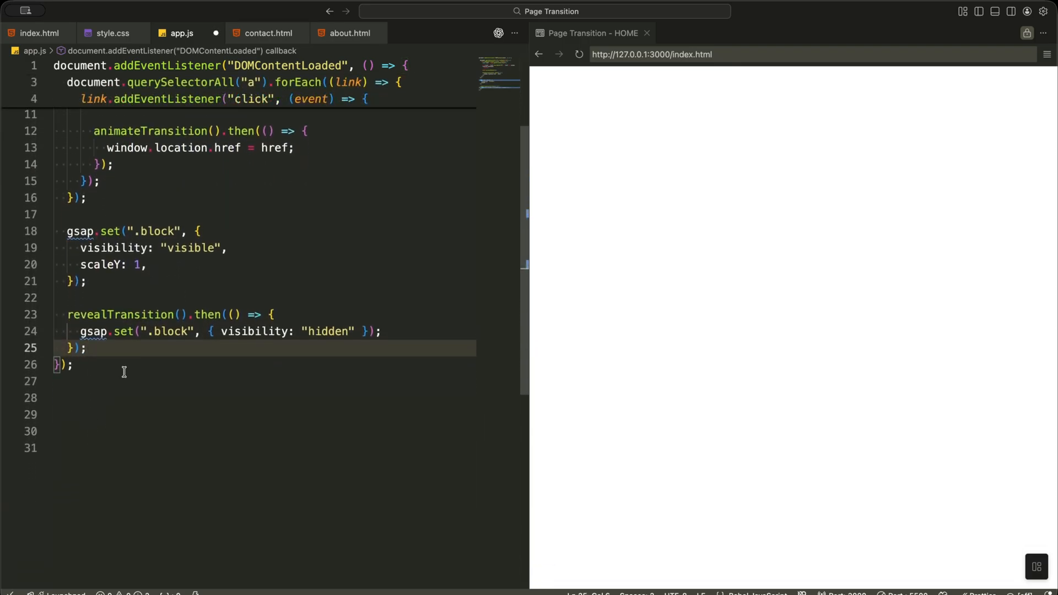
pyautogui.doubleClick(119, 314)
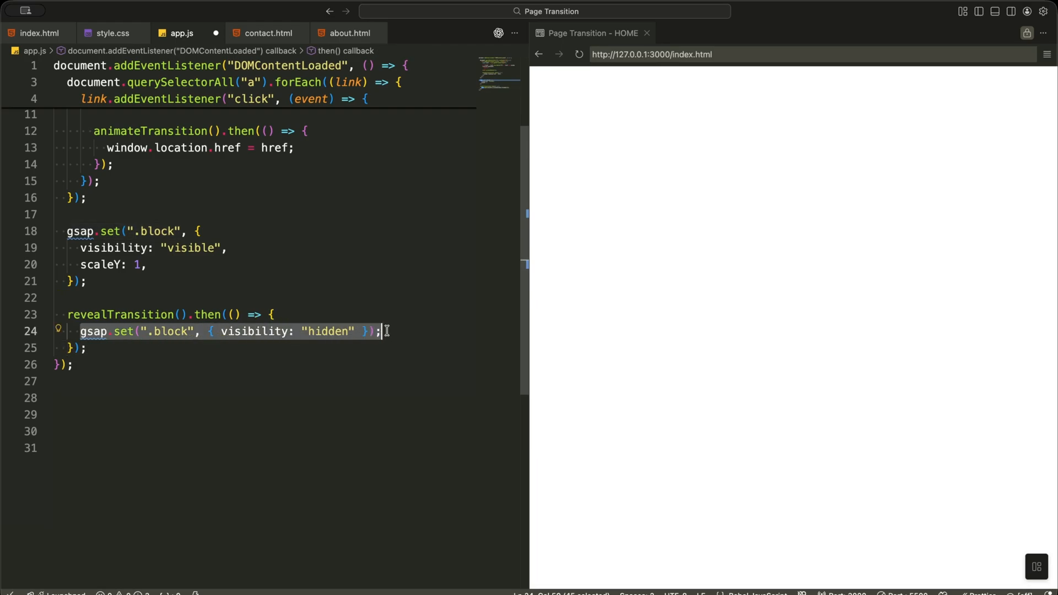
pyautogui.click(228, 384)
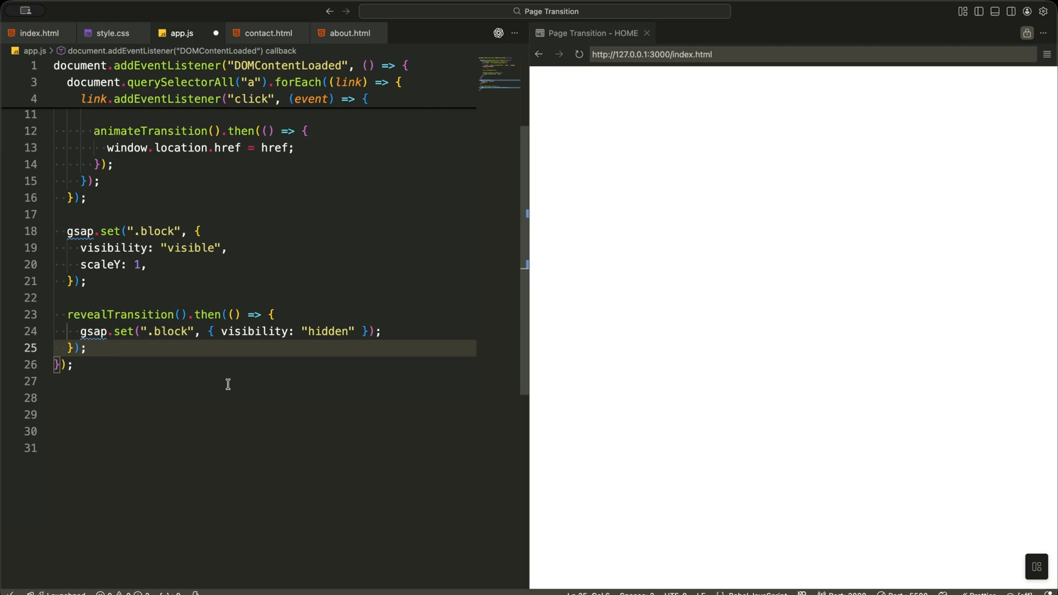
pyautogui.click(86, 348)
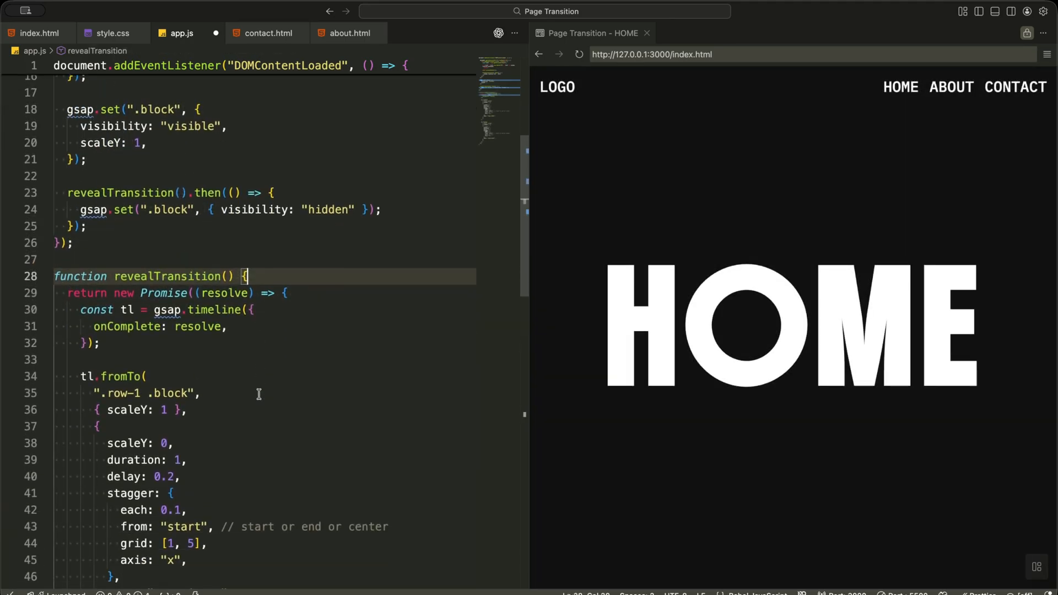
# Review revealTransition's returned Promise and its timeline onComplete resolve setting.
pyautogui.scroll(-3)
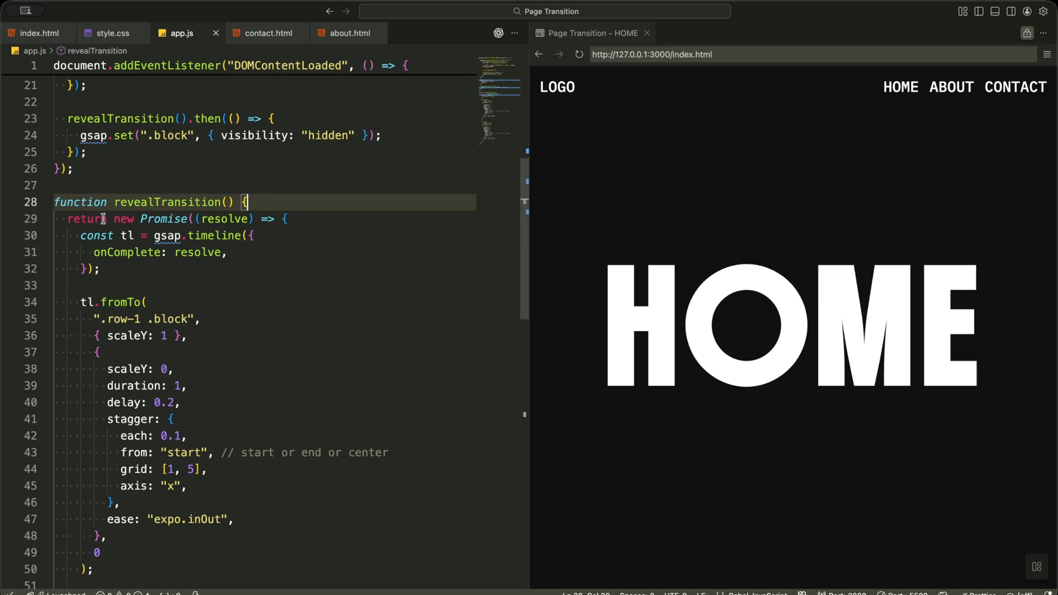
pyautogui.tripleClick(169, 219)
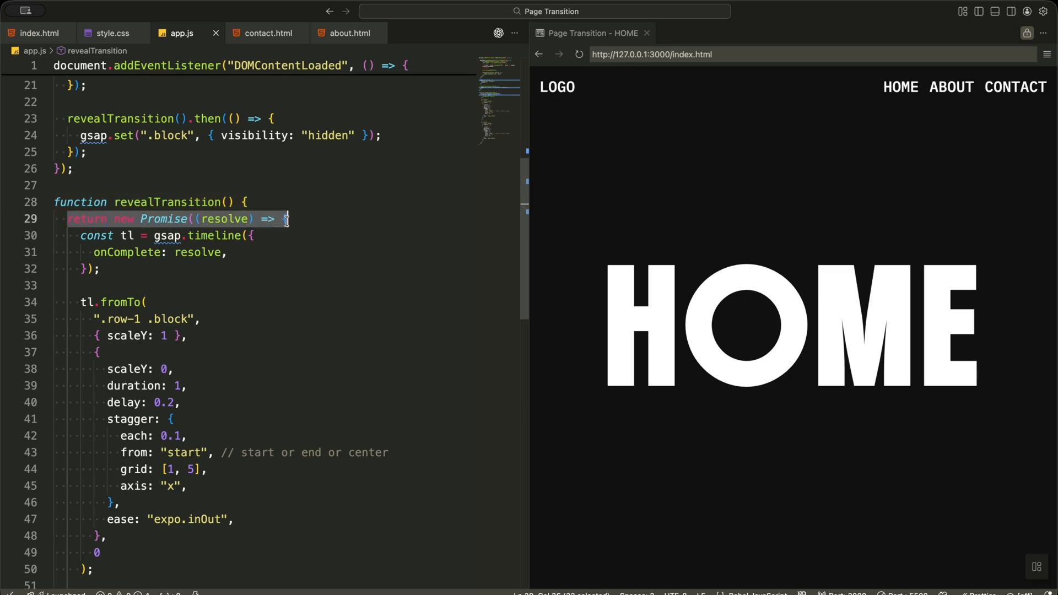
pyautogui.click(127, 252)
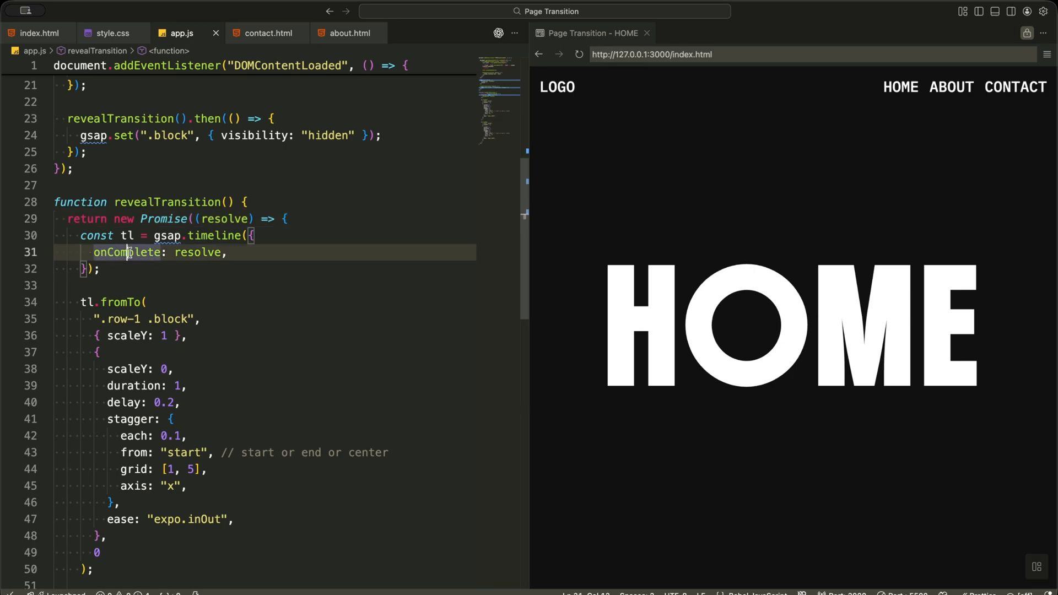
pyautogui.doubleClick(196, 252)
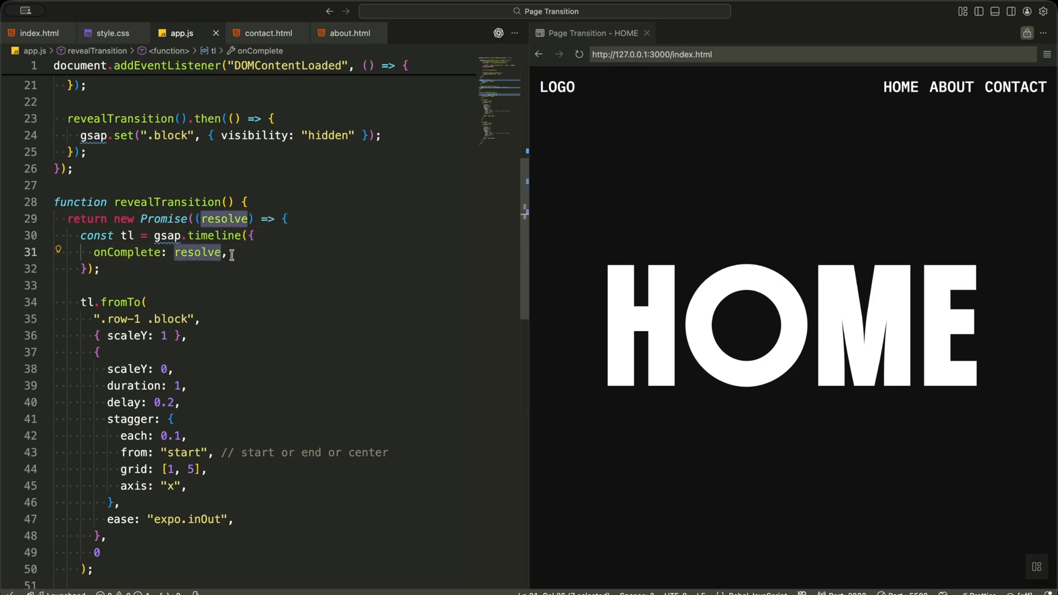
pyautogui.click(228, 252)
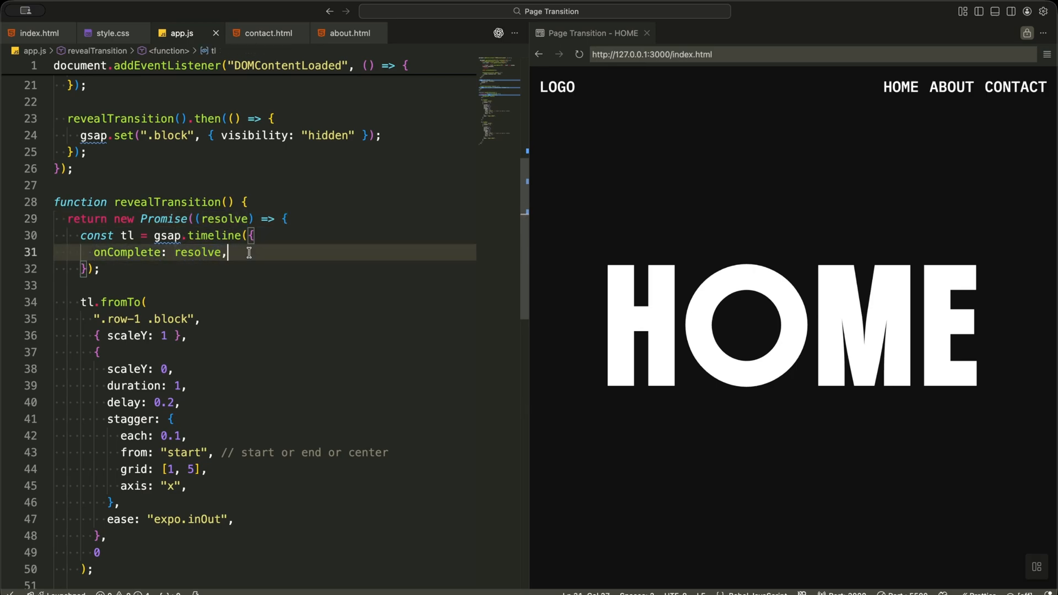
pyautogui.scroll(-3)
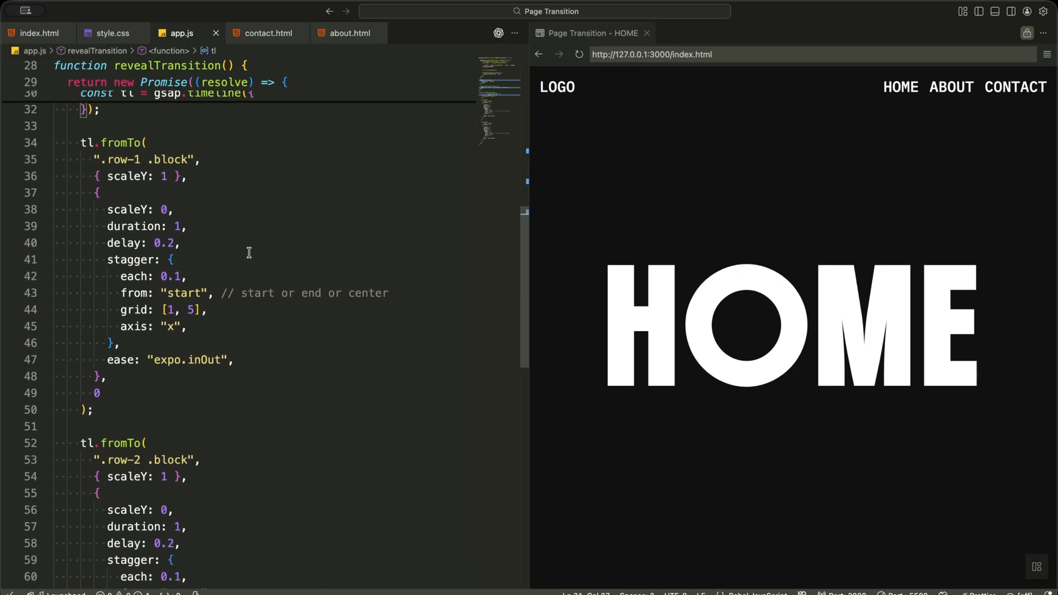
pyautogui.scroll(3)
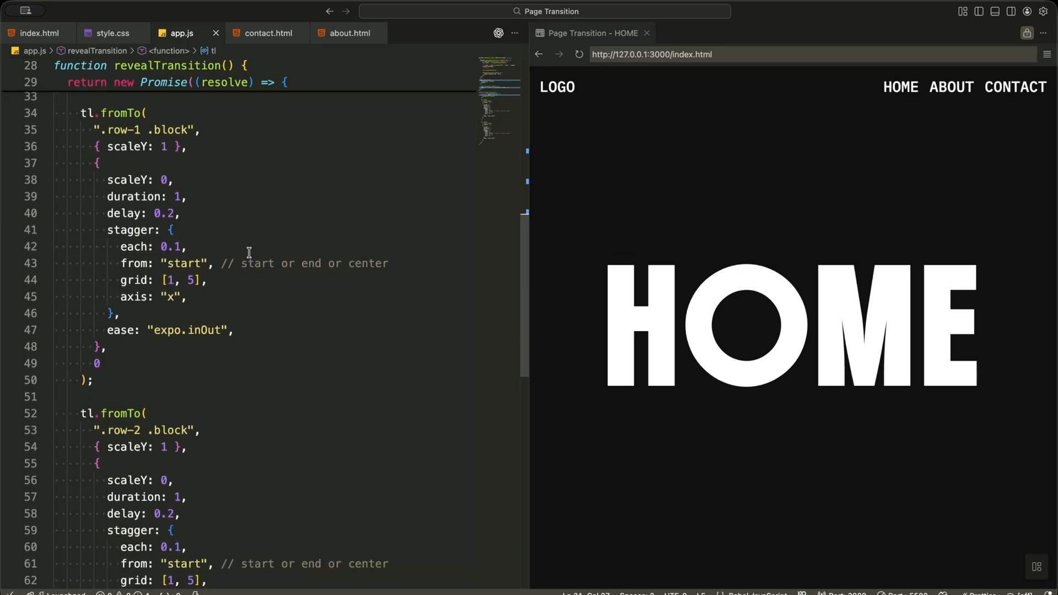
pyautogui.moveTo(252, 264)
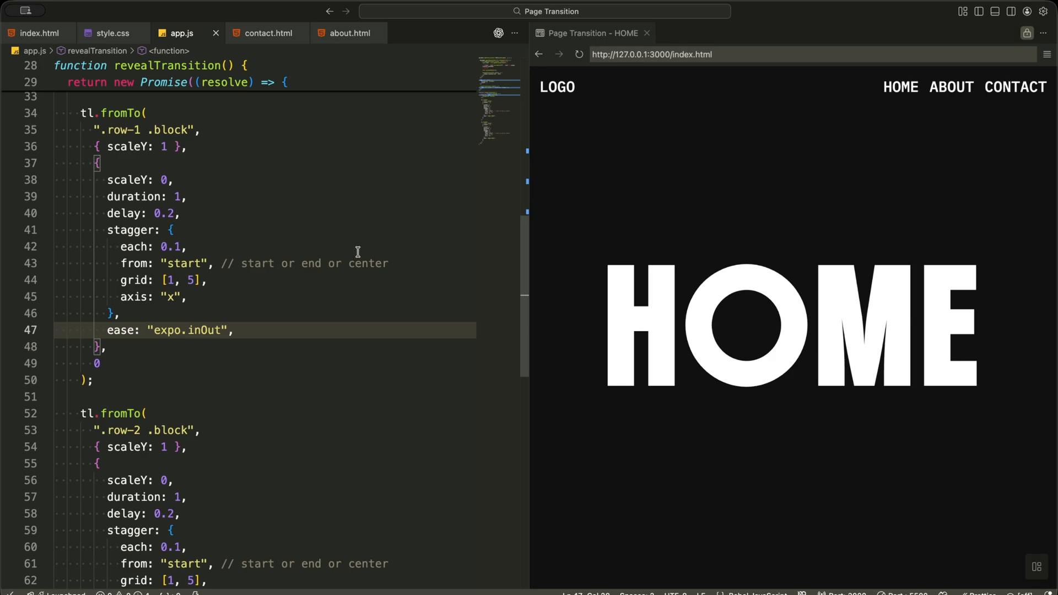
# Try other row-1 stagger start values such as 'end', then scroll through the row tweens.
pyautogui.doubleClick(368, 264)
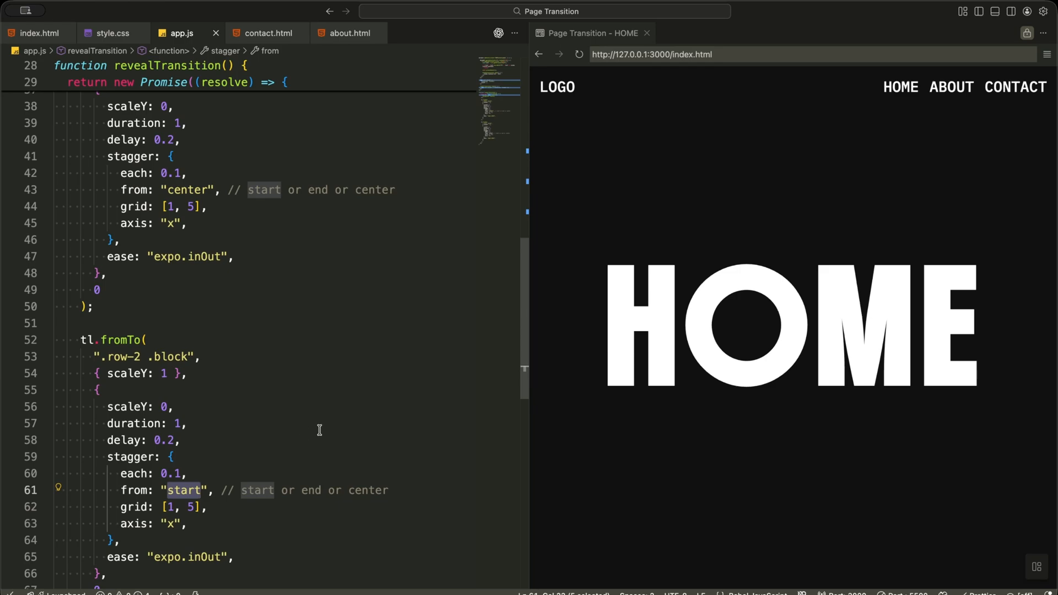
pyautogui.write('end')
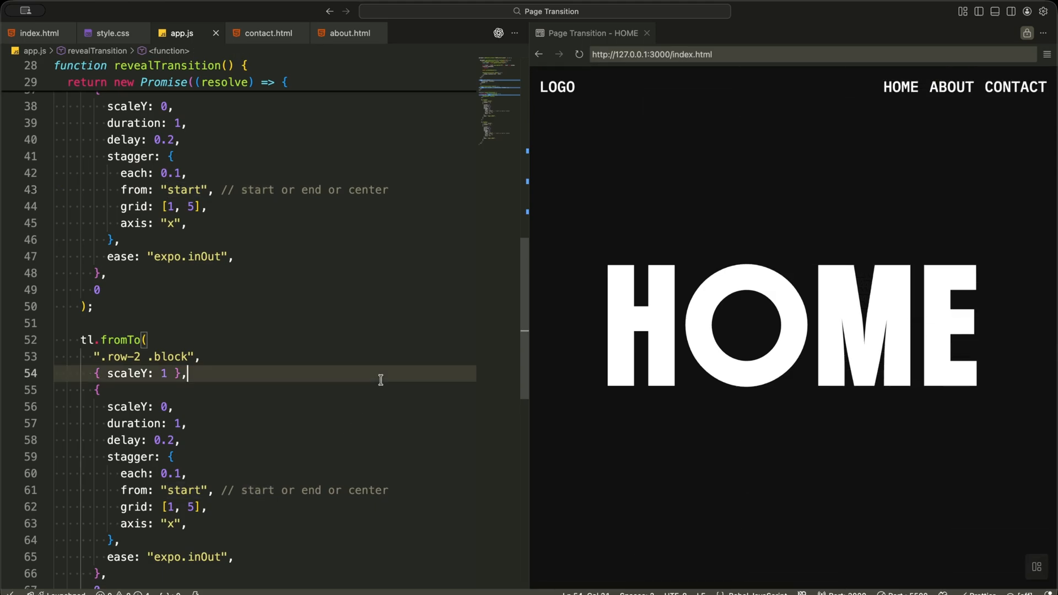
pyautogui.scroll(-3)
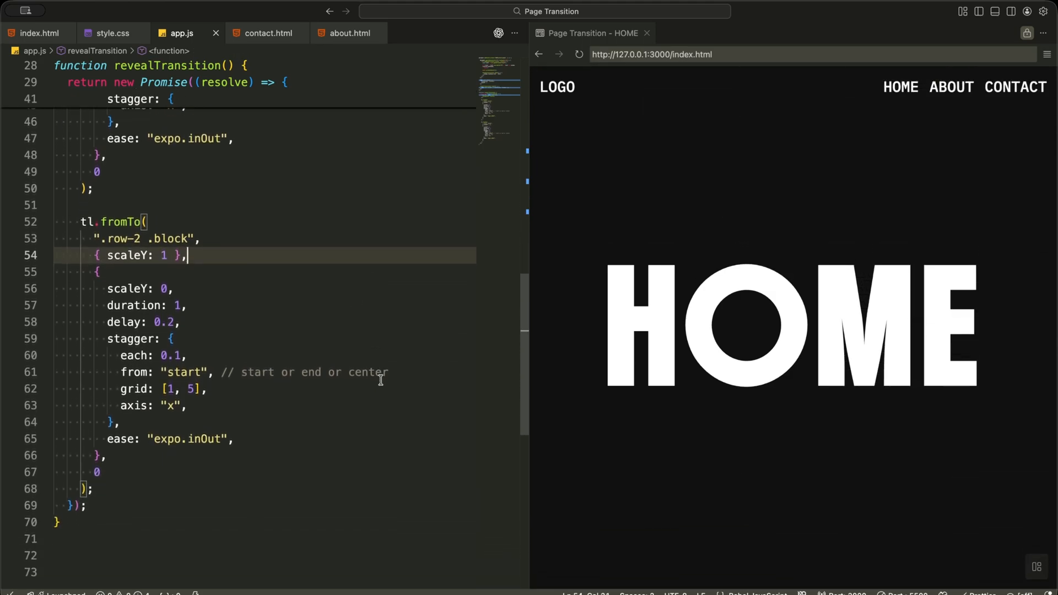
pyautogui.moveTo(356, 416)
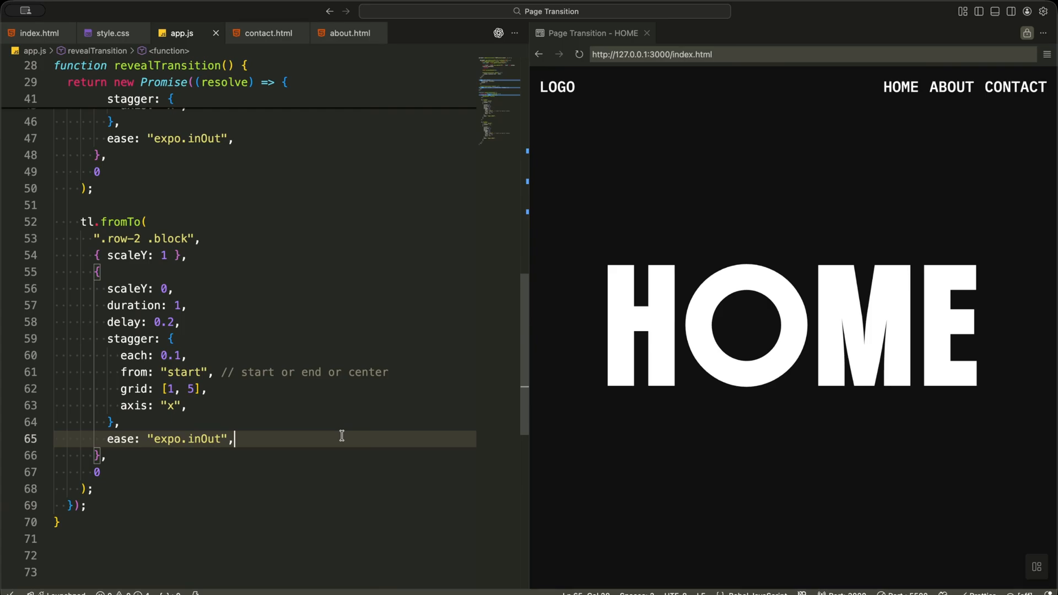
pyautogui.scroll(-3)
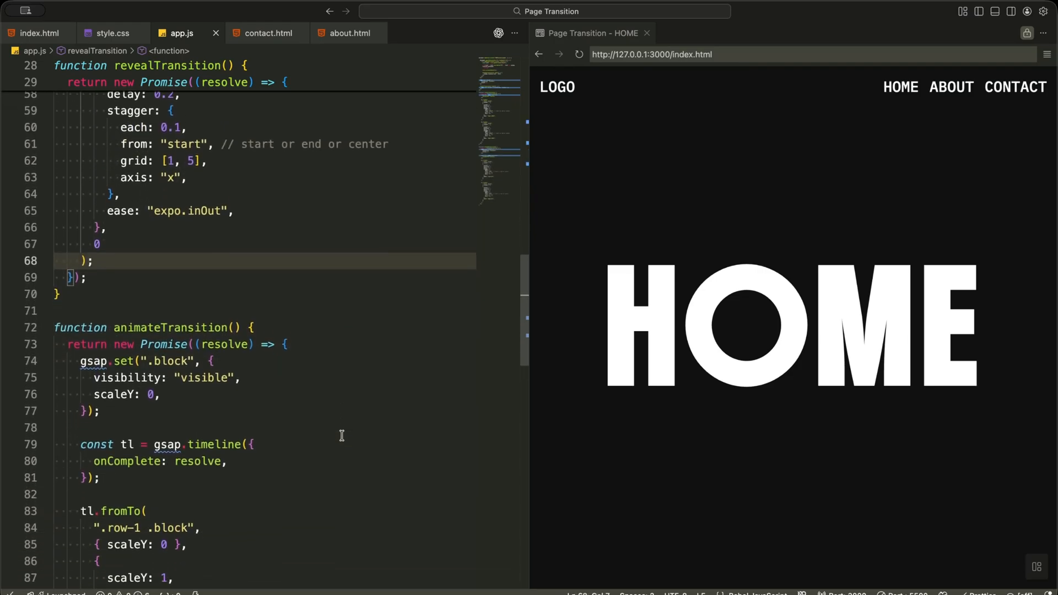
# Review animateTransition's timeline and row-1/row-2 scaleY 0-to-1 tweens, then fold the function.
pyautogui.scroll(-3)
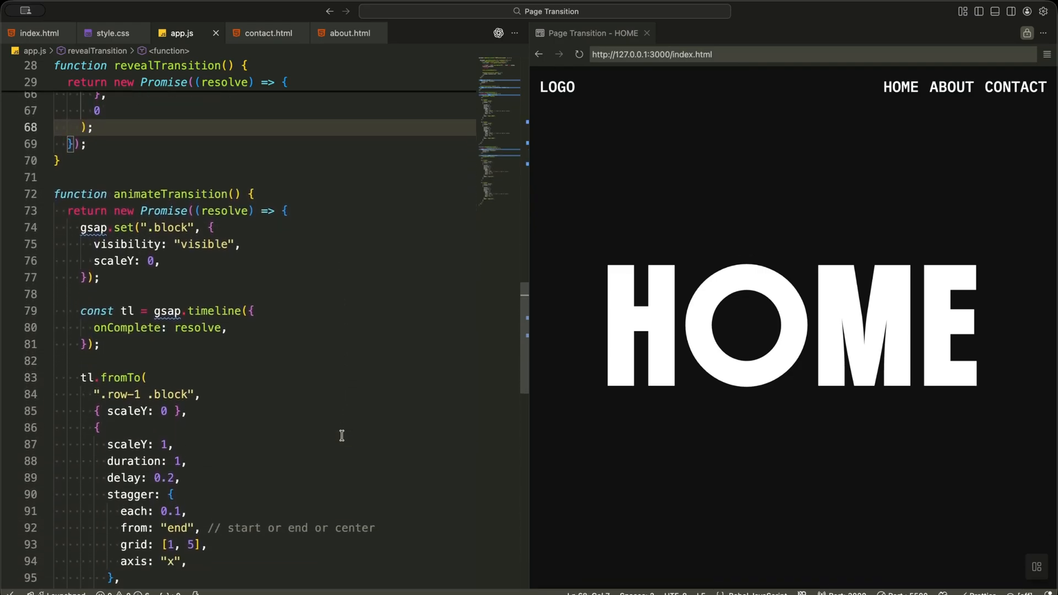
pyautogui.scroll(-3)
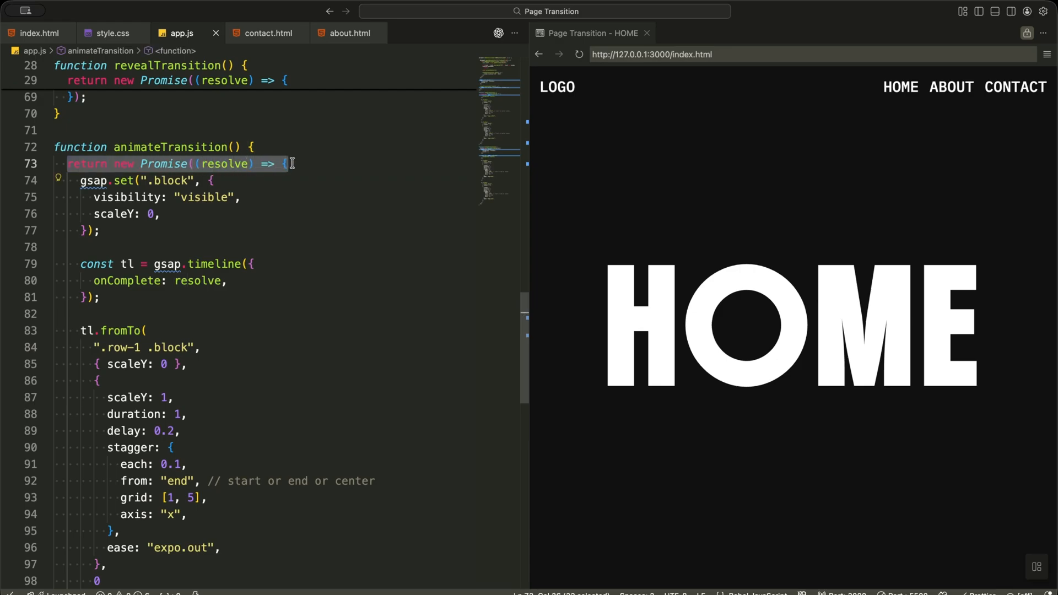
pyautogui.click(309, 281)
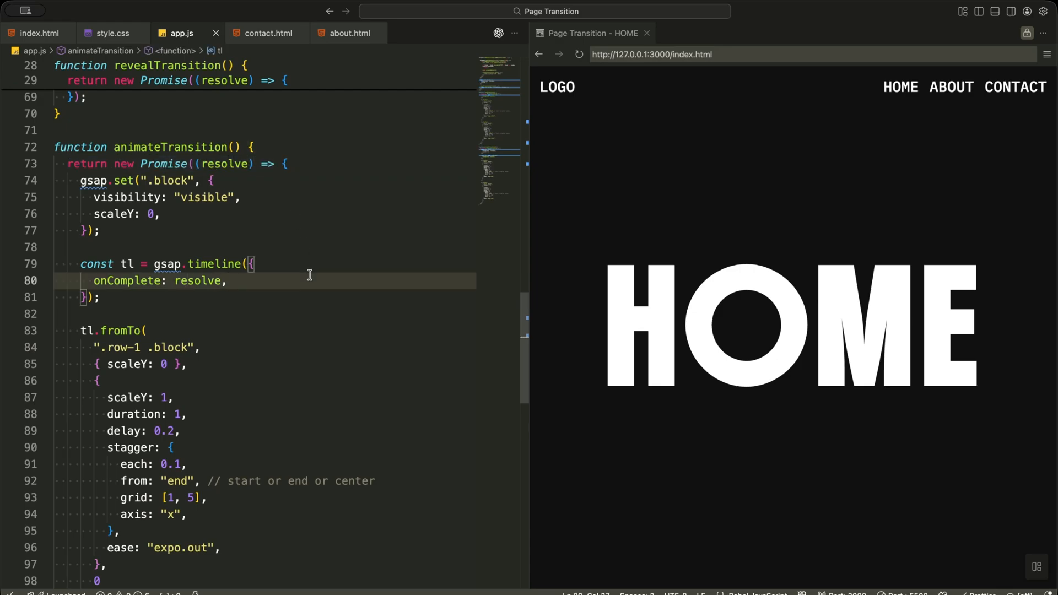
pyautogui.click(228, 281)
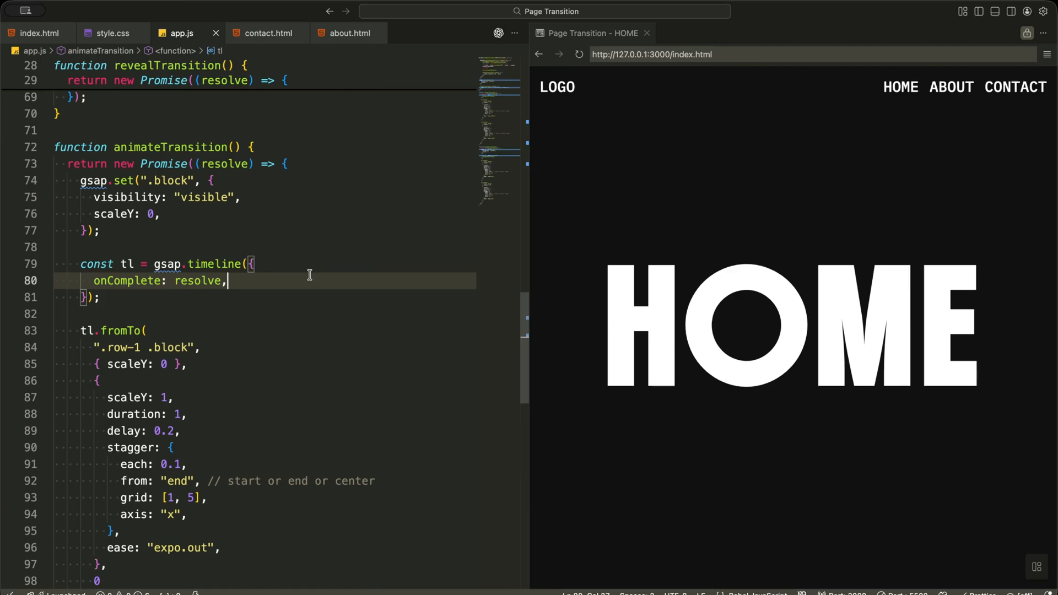
pyautogui.scroll(-3)
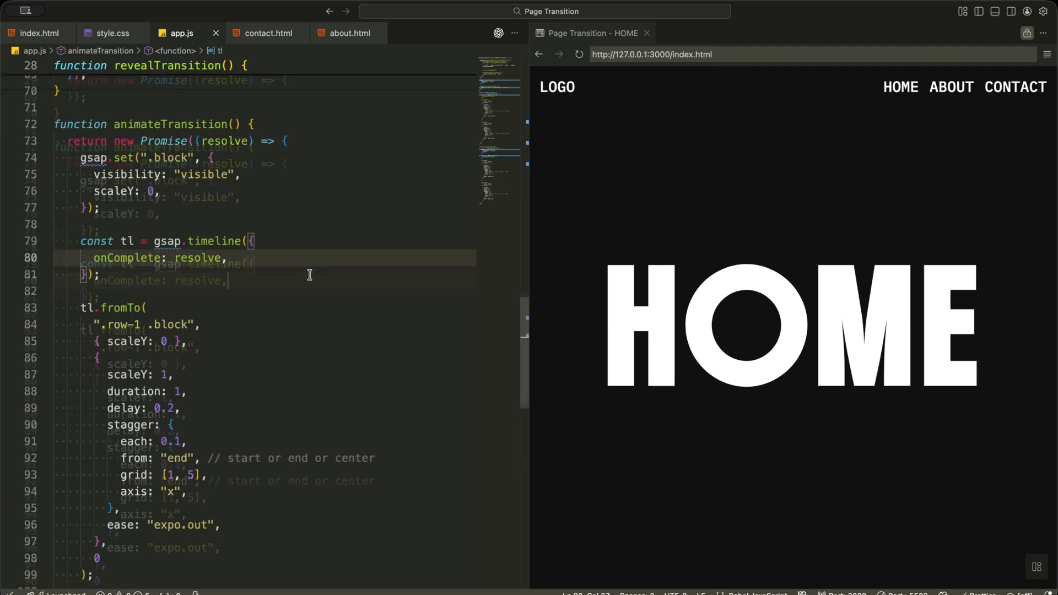
pyautogui.scroll(-3)
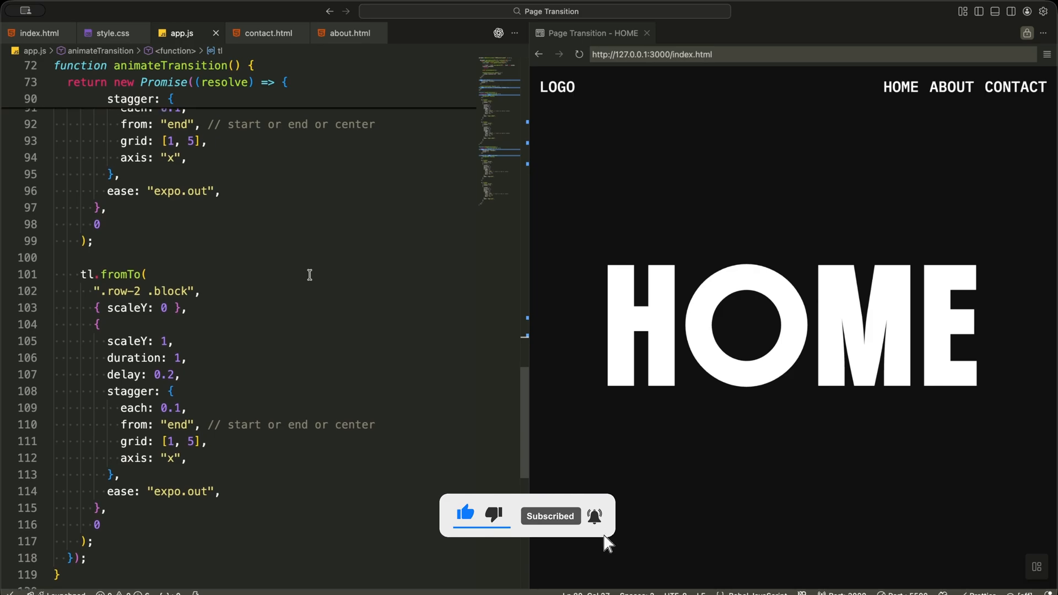
pyautogui.scroll(-3)
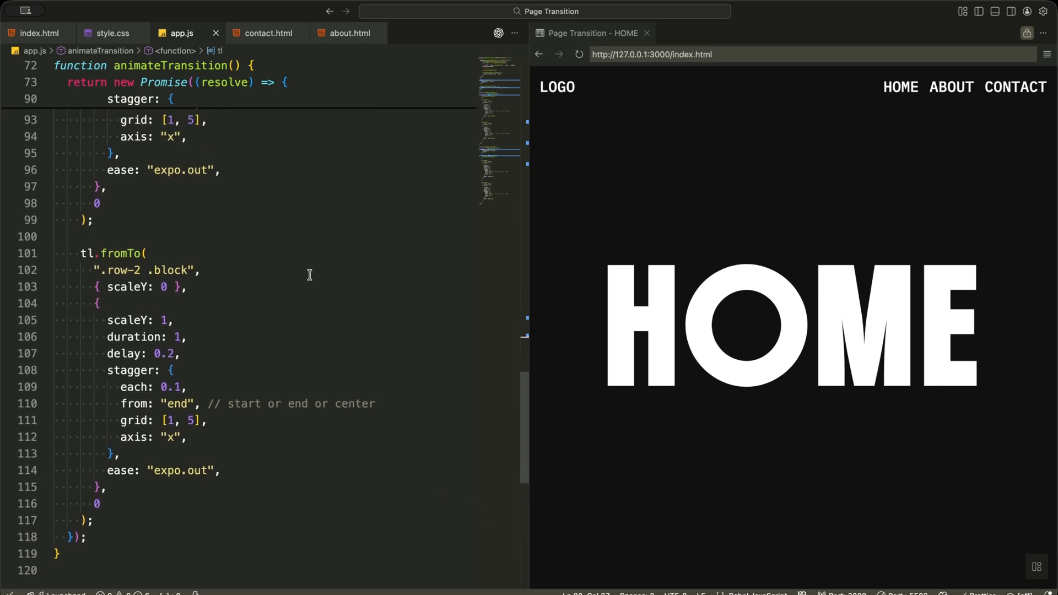
pyautogui.scroll(3)
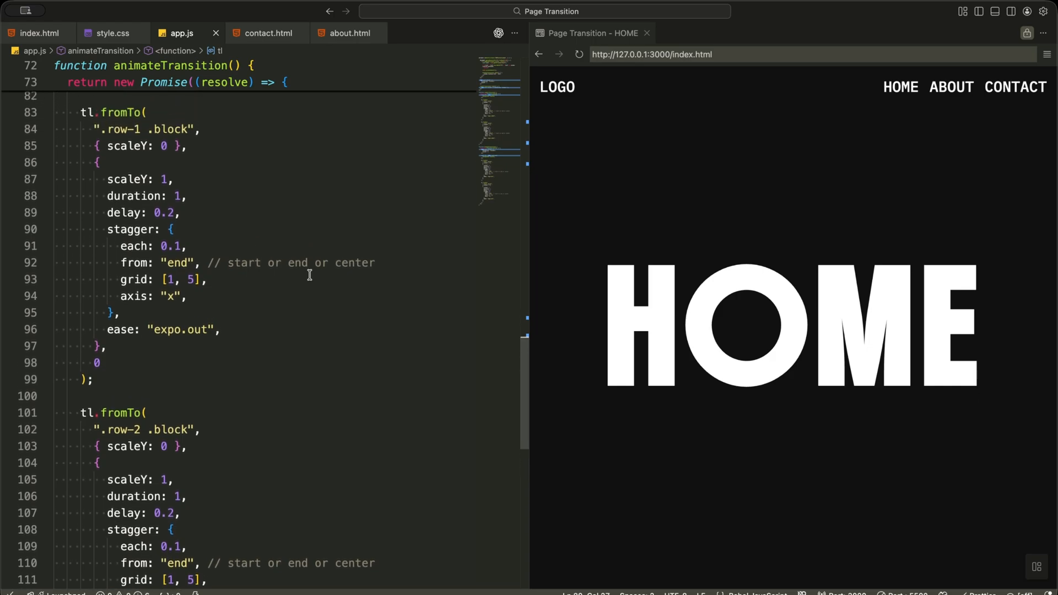
pyautogui.scroll(3)
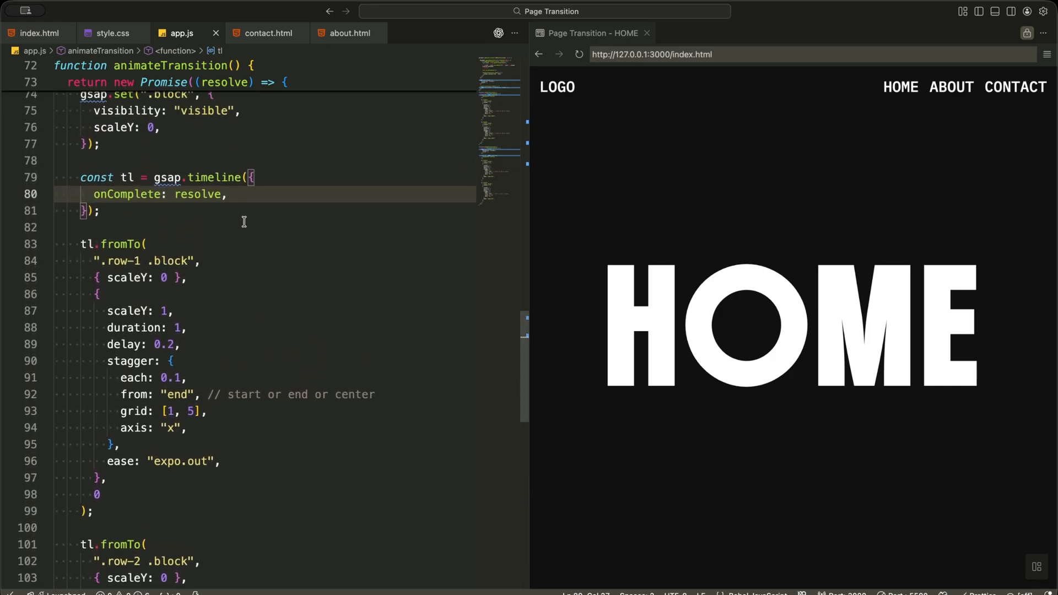
pyautogui.click(45, 156)
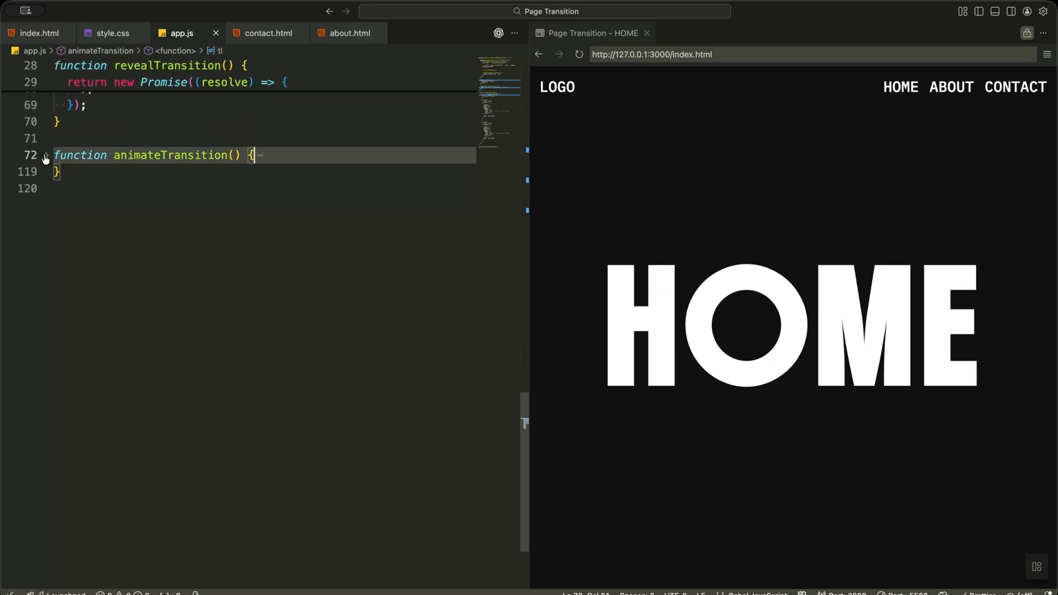
pyautogui.click(44, 156)
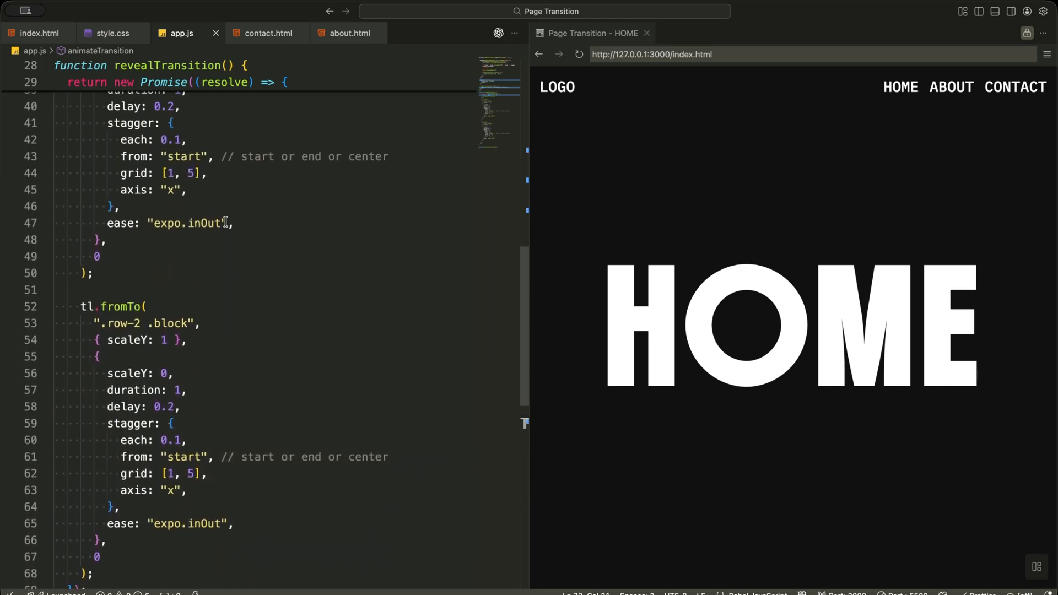
pyautogui.scroll(3)
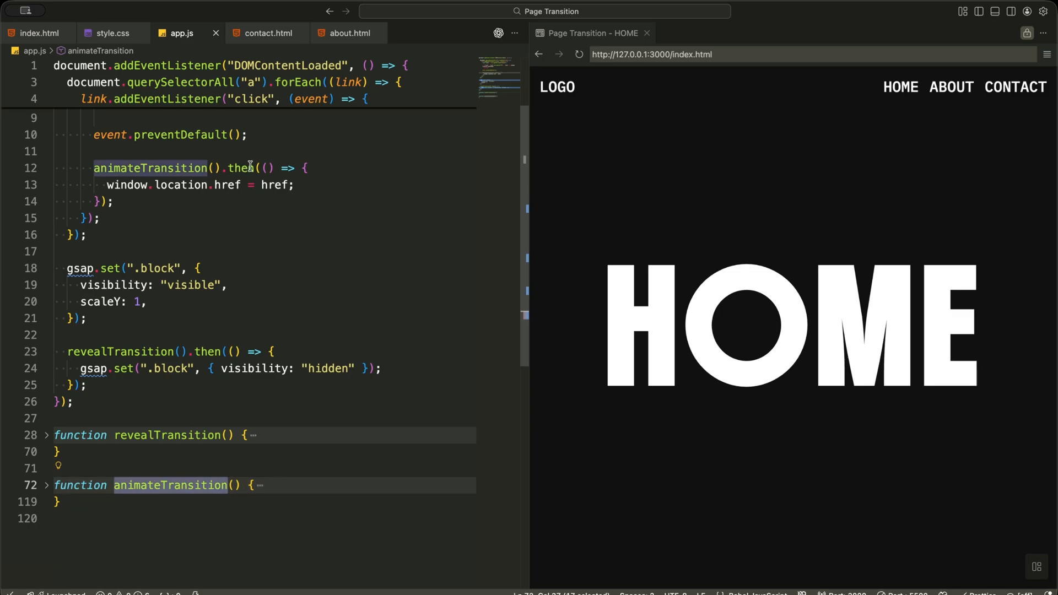
pyautogui.click(135, 351)
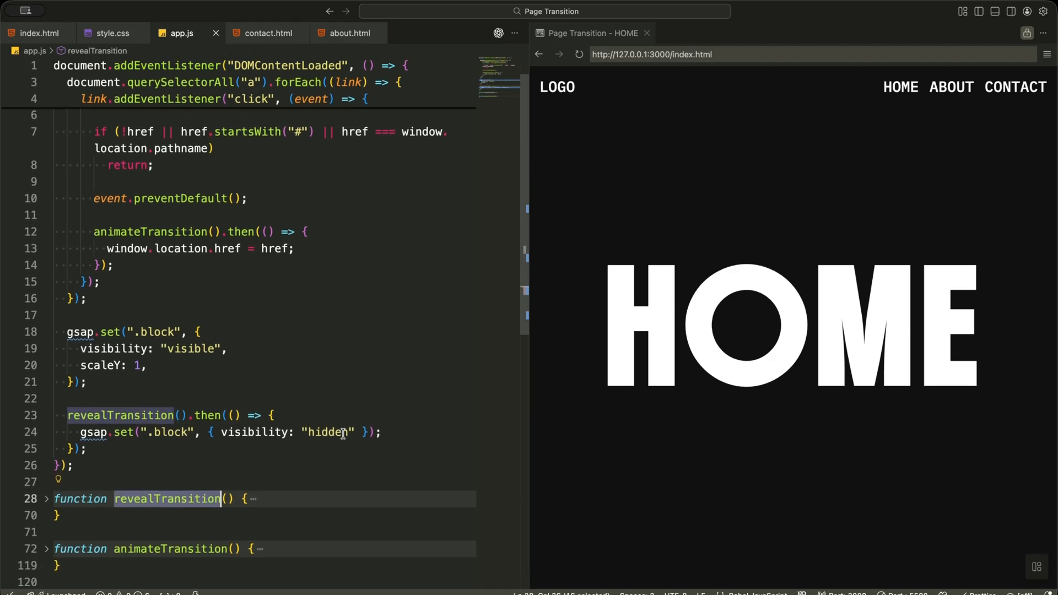
pyautogui.click(46, 499)
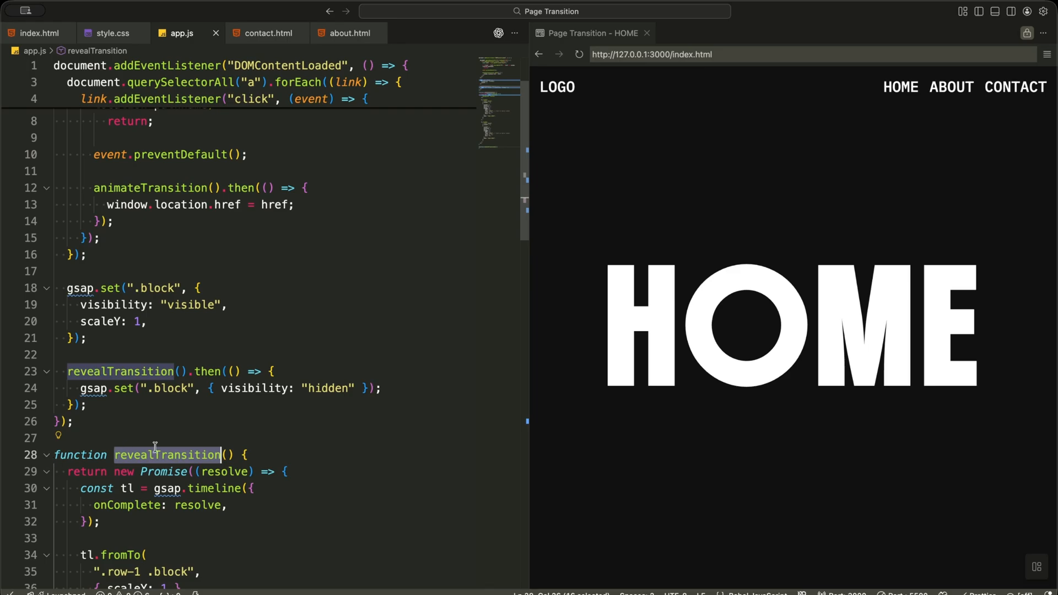
pyautogui.scroll(-3)
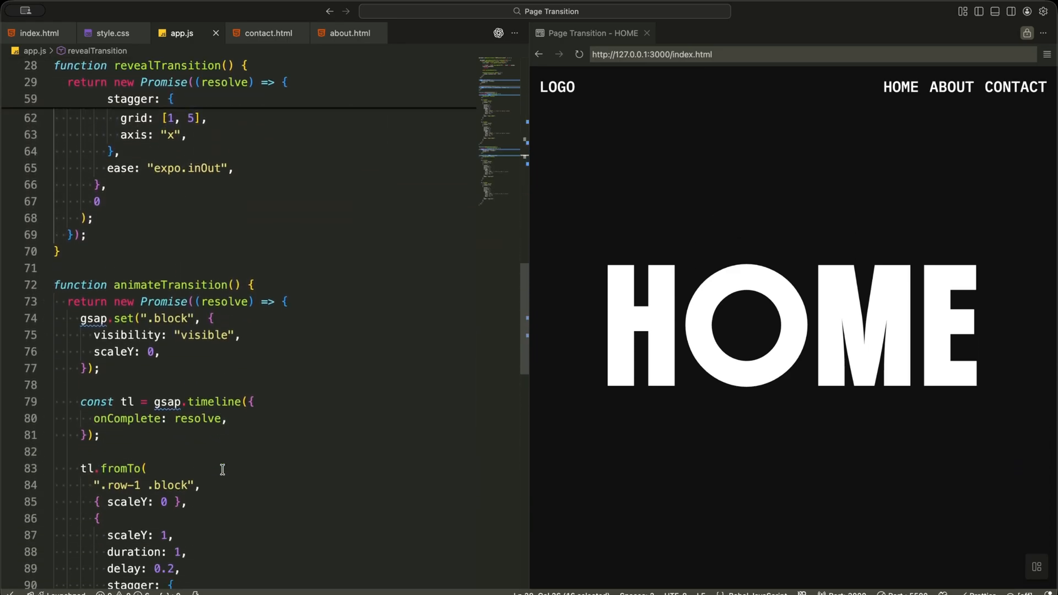
pyautogui.scroll(-3)
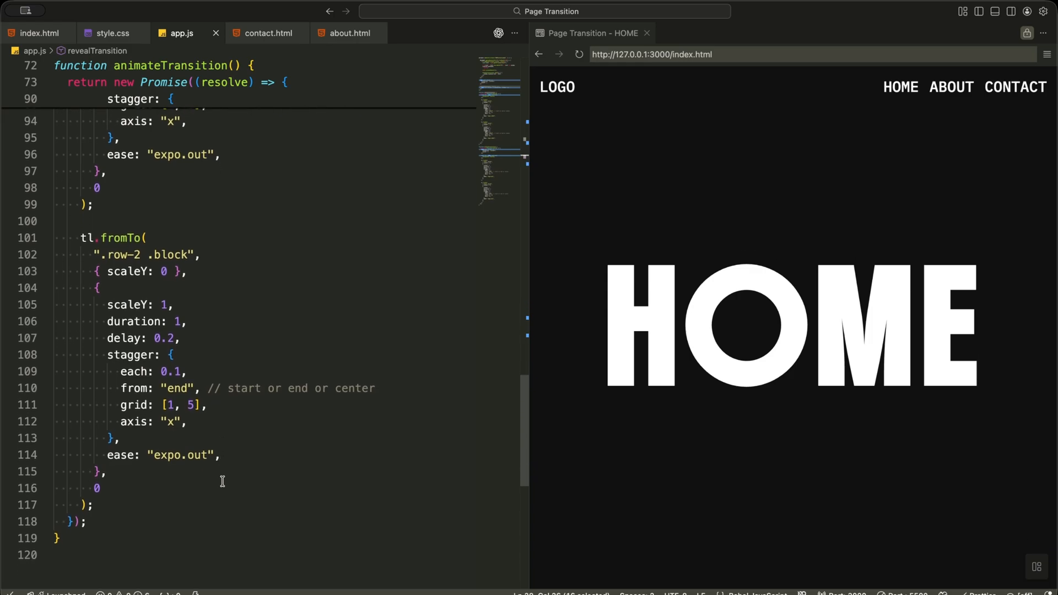
pyautogui.click(88, 505)
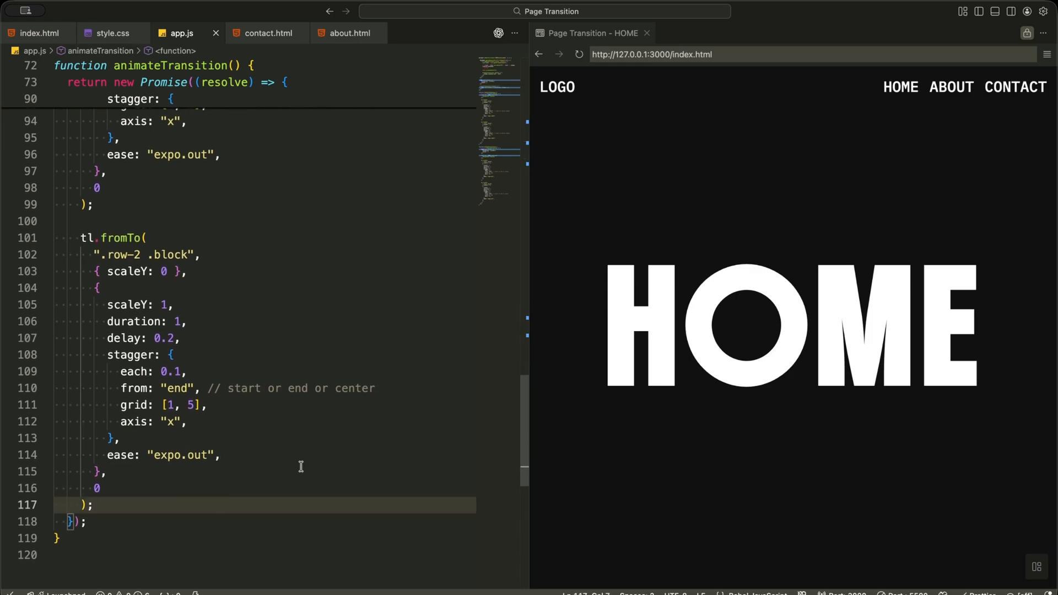
pyautogui.click(951, 87)
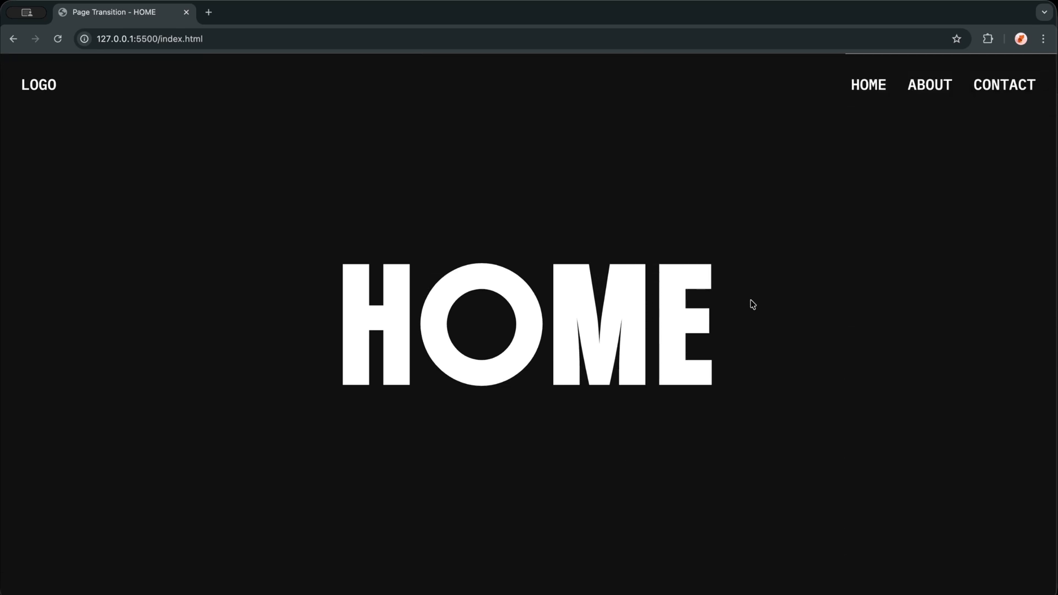
pyautogui.moveTo(594, 310)
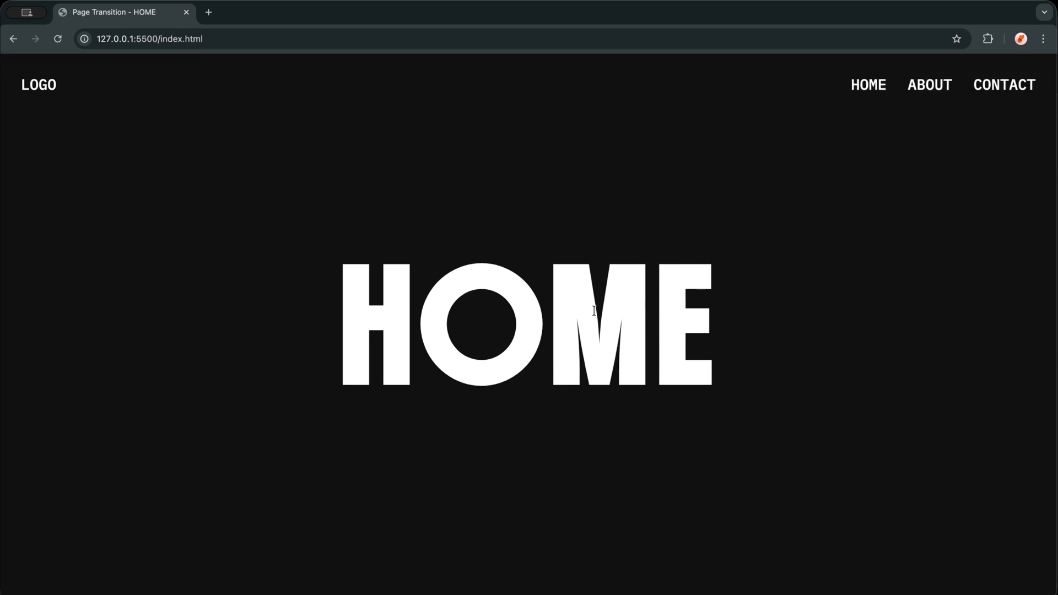
pyautogui.moveTo(929, 89)
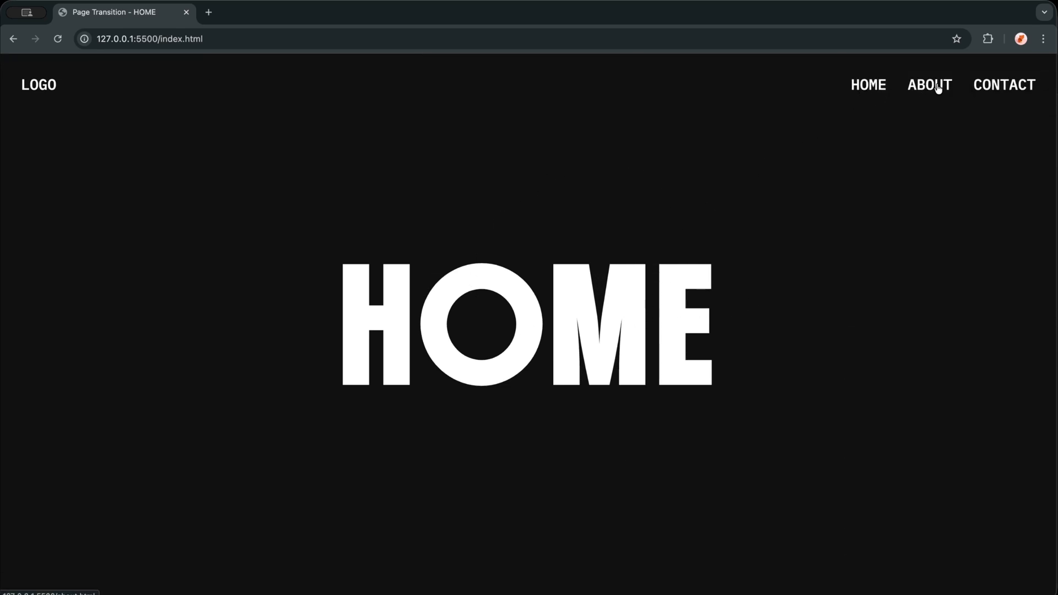
pyautogui.click(928, 85)
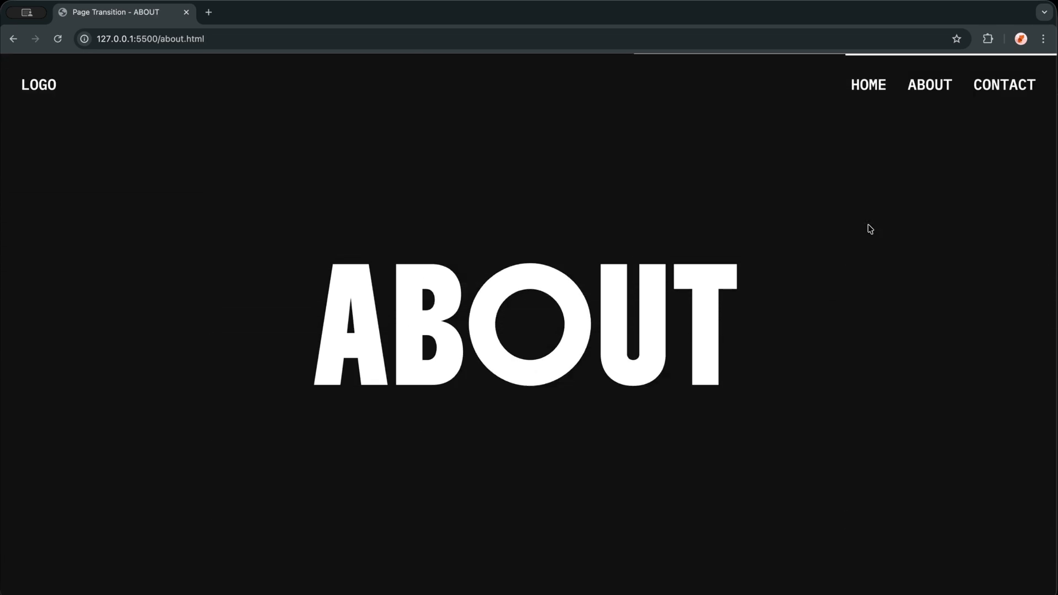
pyautogui.moveTo(884, 324)
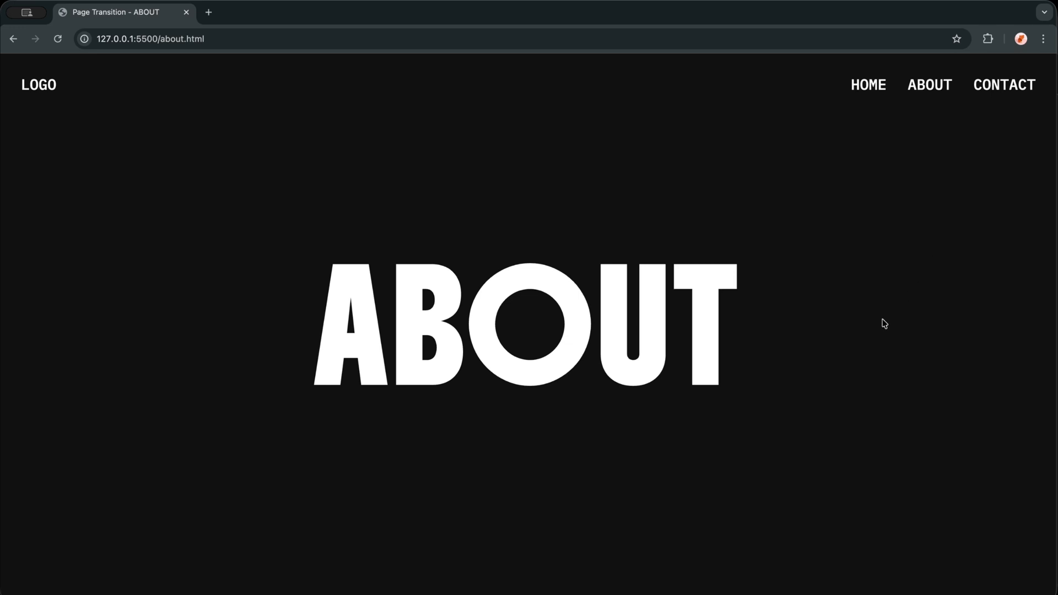
pyautogui.moveTo(1009, 107)
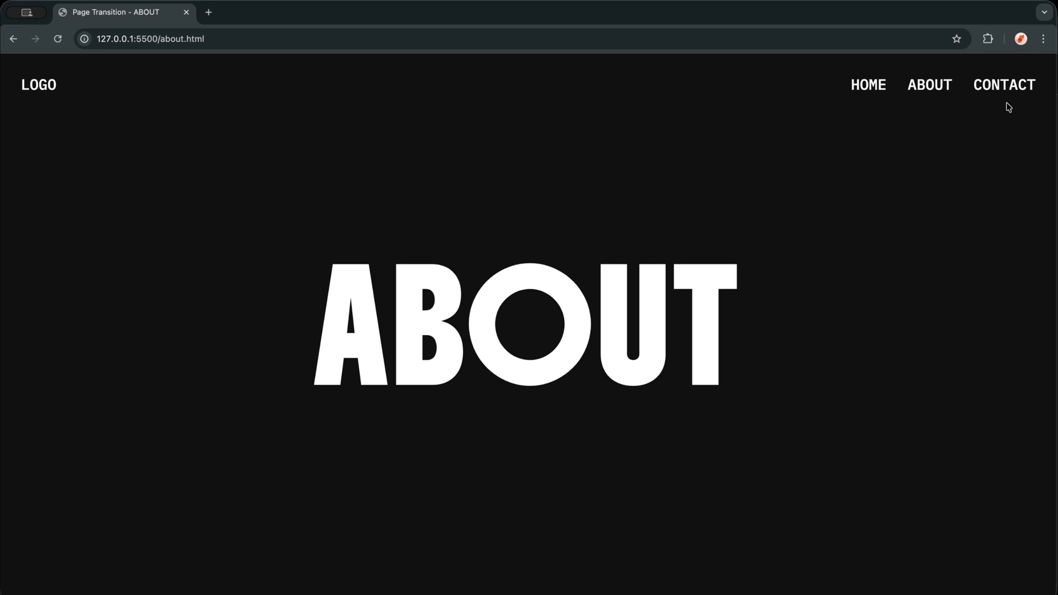
pyautogui.click(1003, 85)
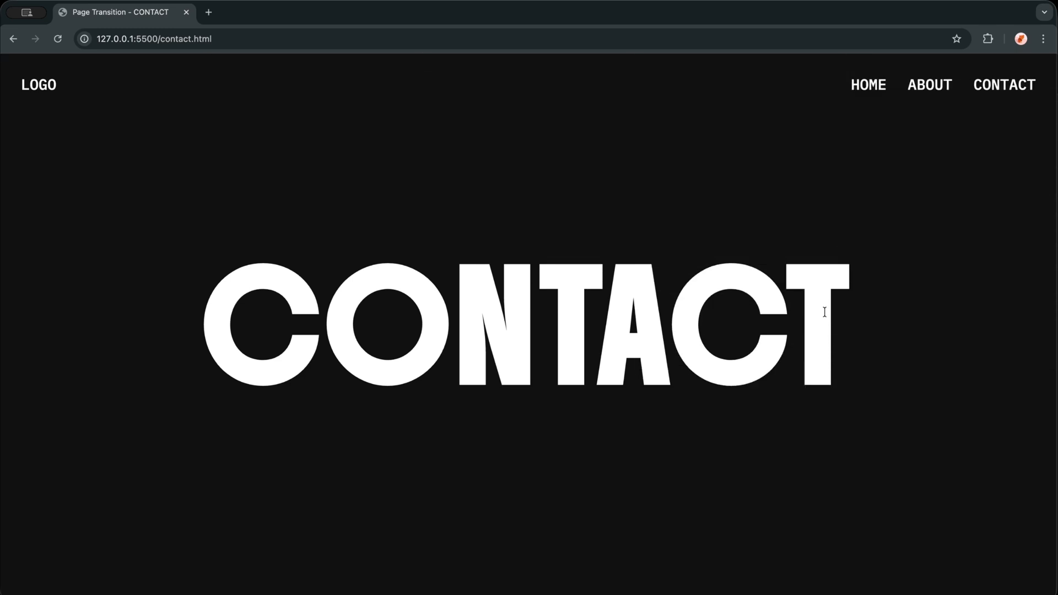
pyautogui.moveTo(240, 317)
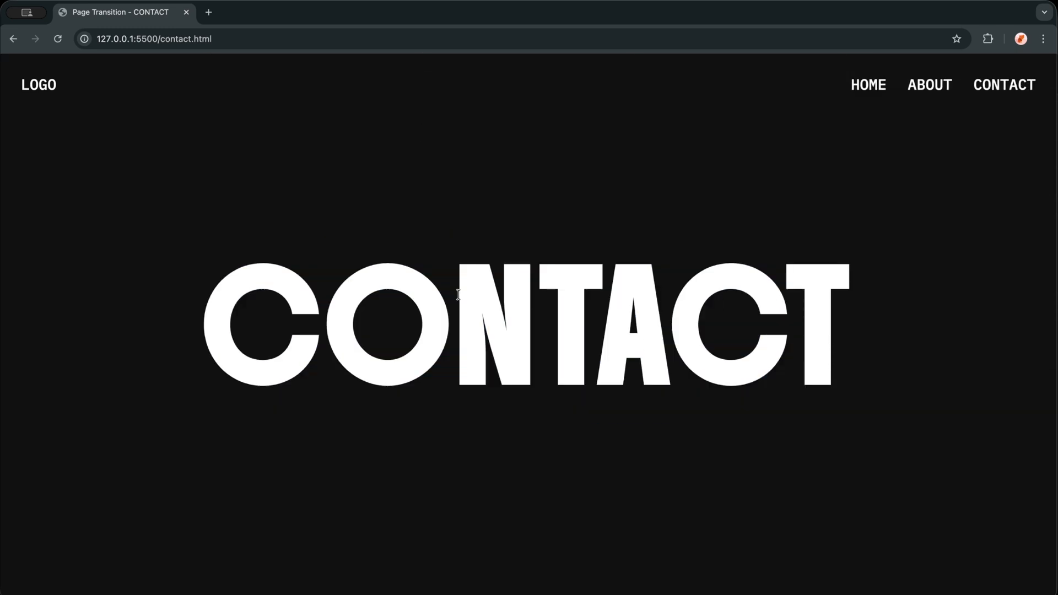
pyautogui.click(867, 84)
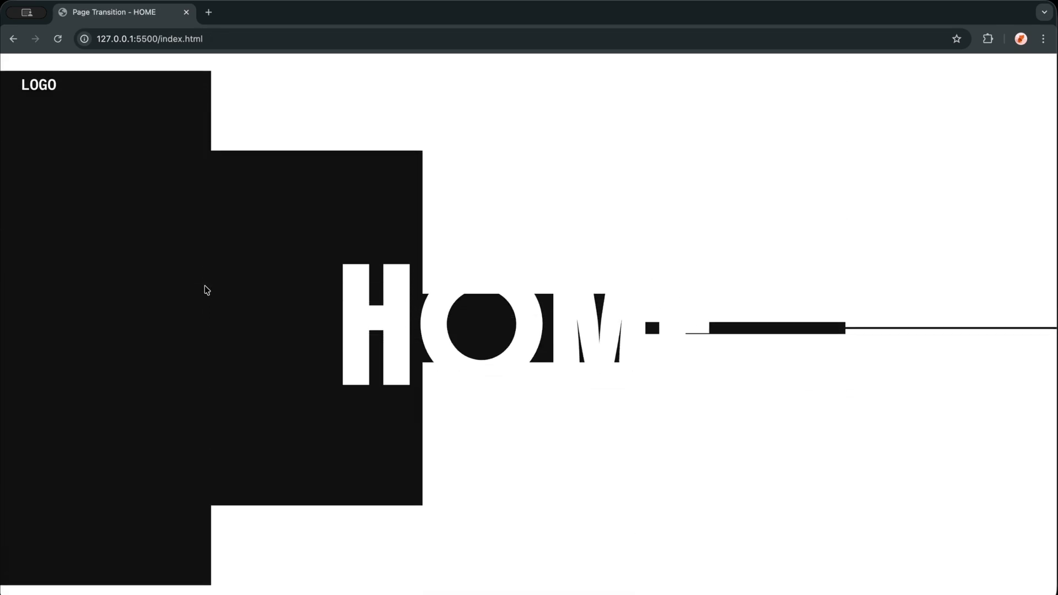
pyautogui.click(156, 38)
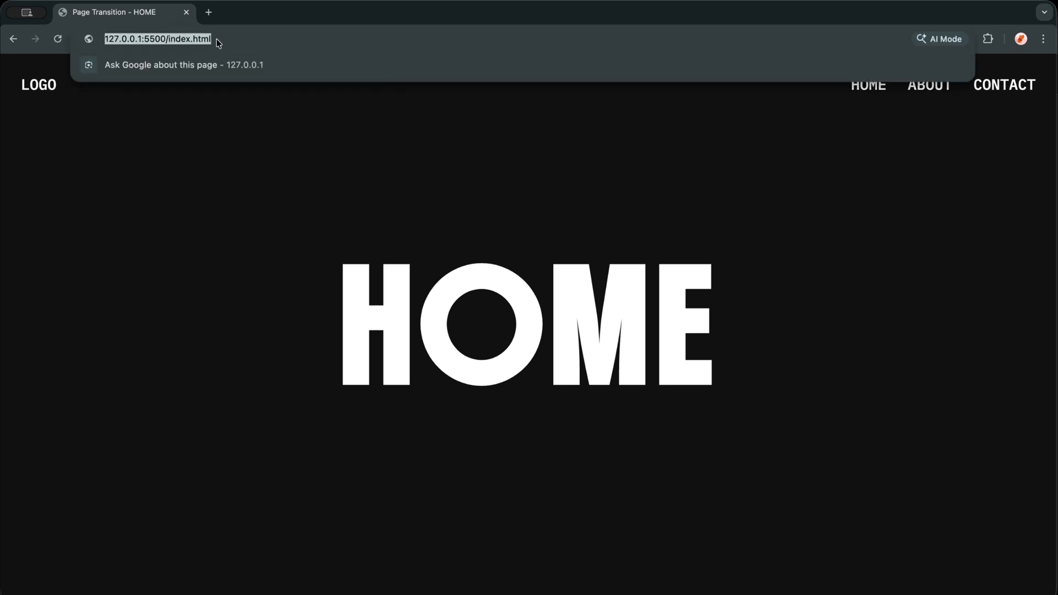
pyautogui.moveTo(937, 93)
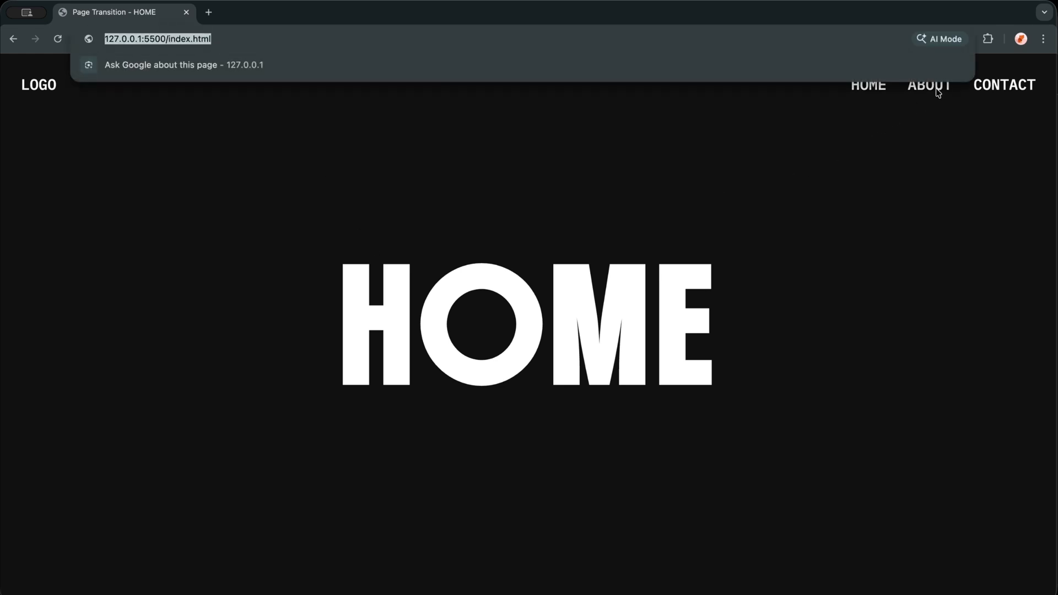